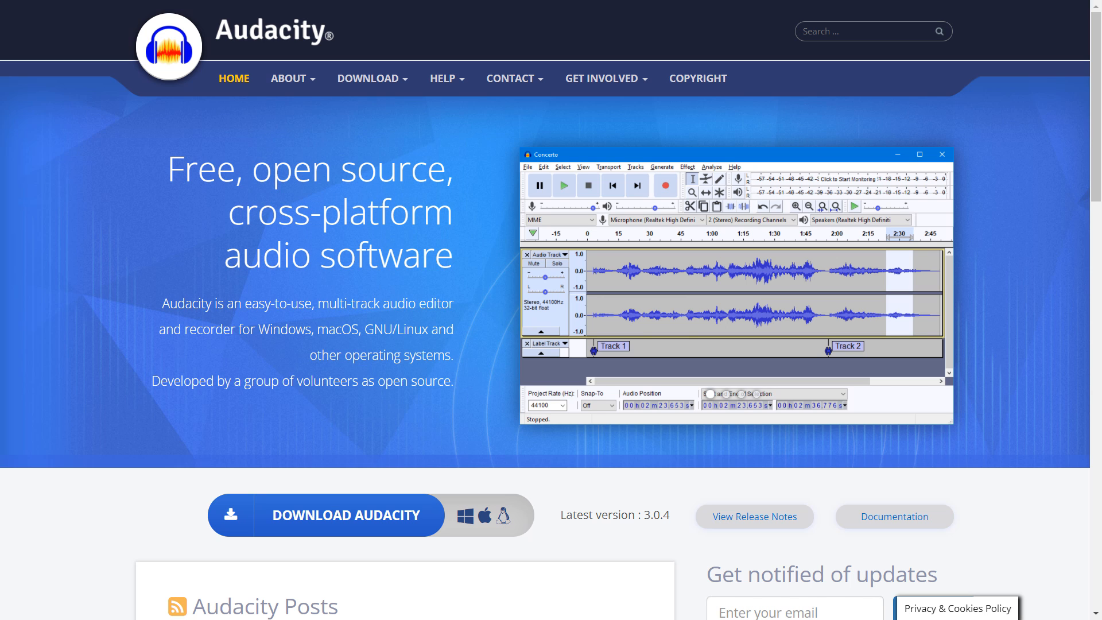
Leave the Audacity homepage and move to the Microsoft Whiteboard canvas for sketching.
{"action": "left_click", "coordinate": [462, 607]}
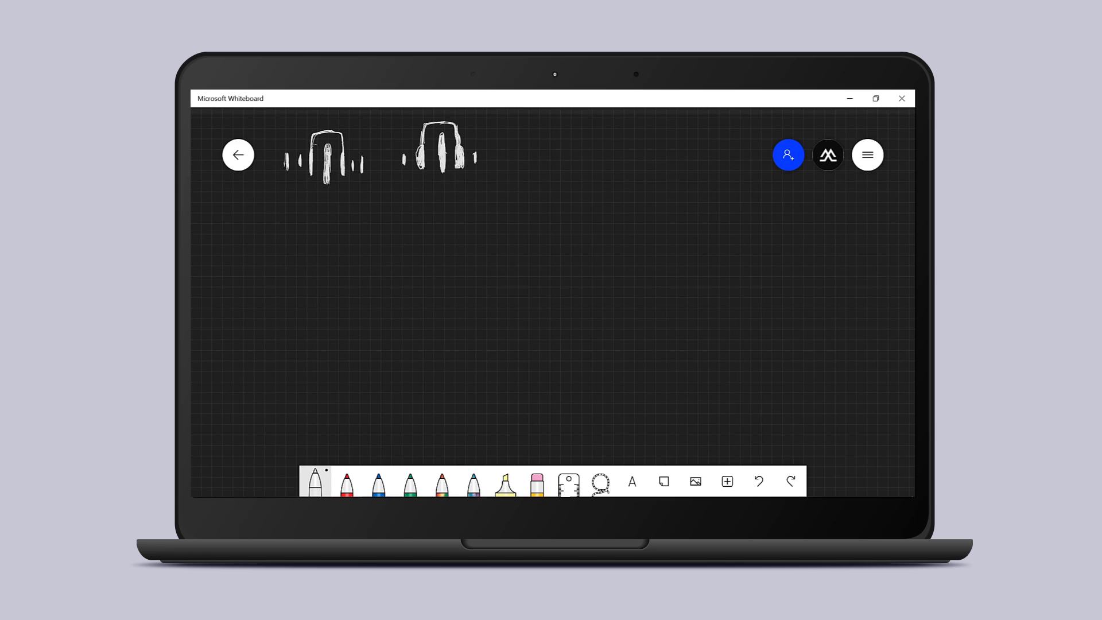
Sketch a rough waveform idea on the board with the white pen.
{"action": "left_click_drag", "start_coordinate": [517, 158], "coordinate": [573, 155]}
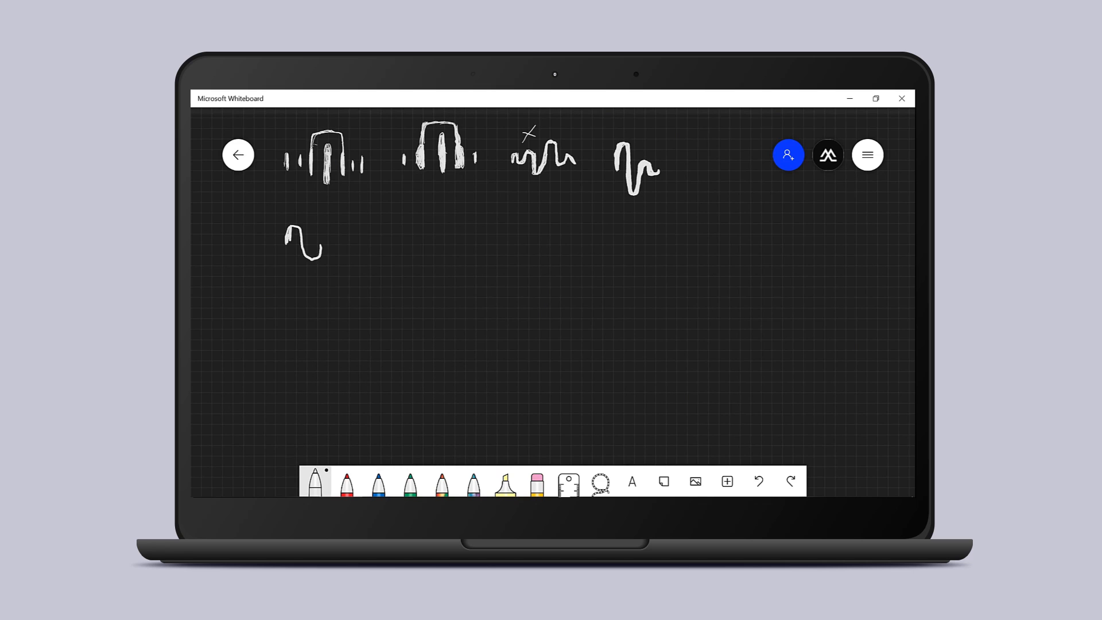
{"action": "left_click", "coordinate": [317, 482]}
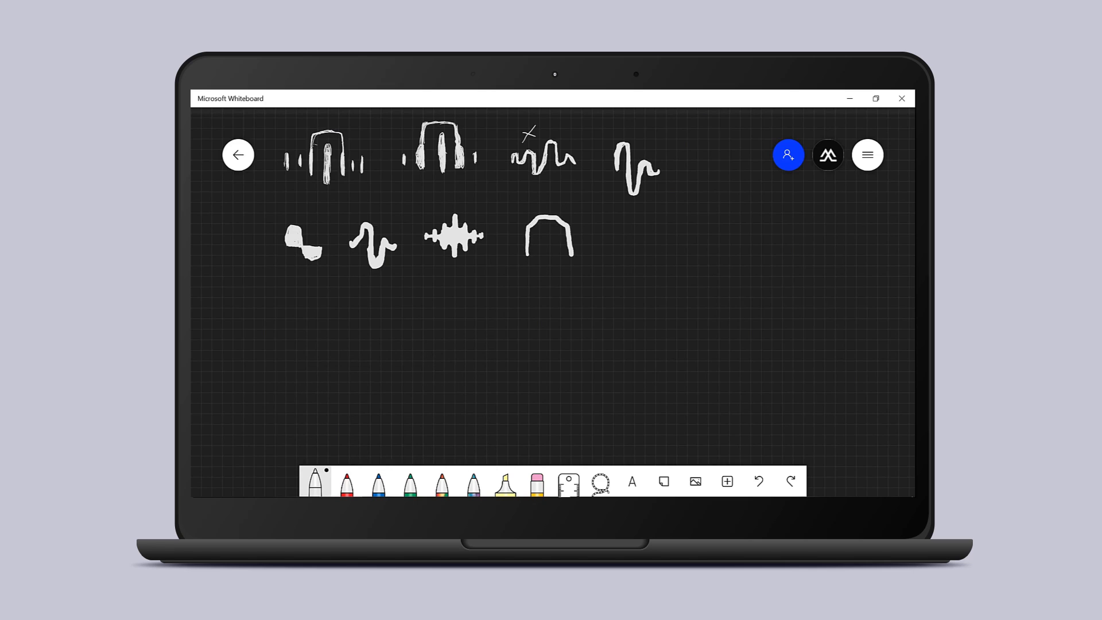
{"action": "left_click", "coordinate": [536, 481]}
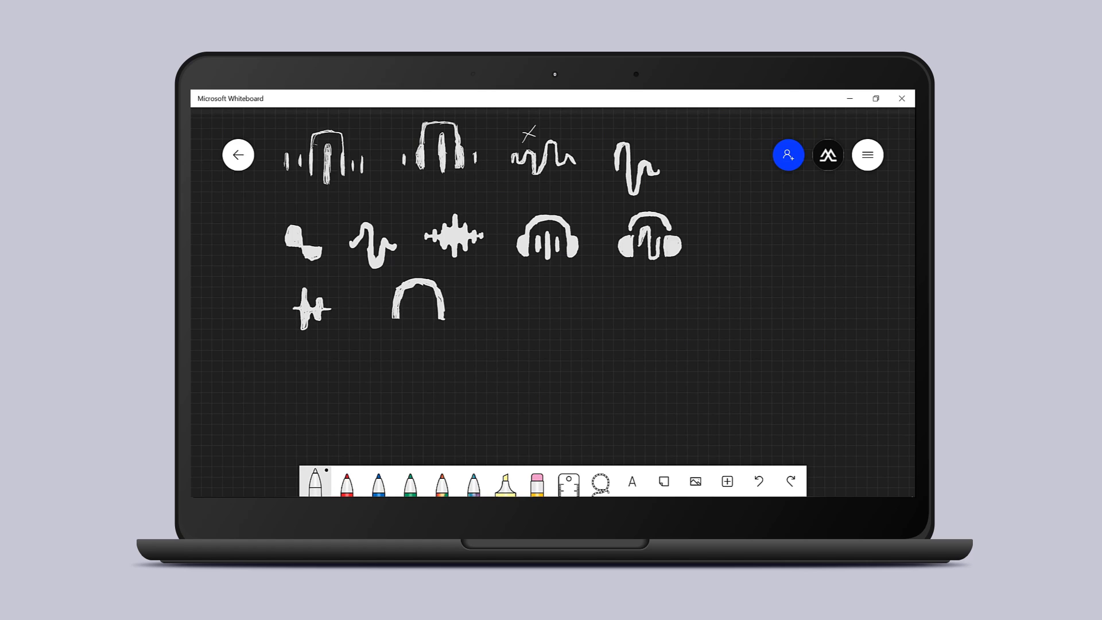
{"action": "left_click", "coordinate": [536, 482]}
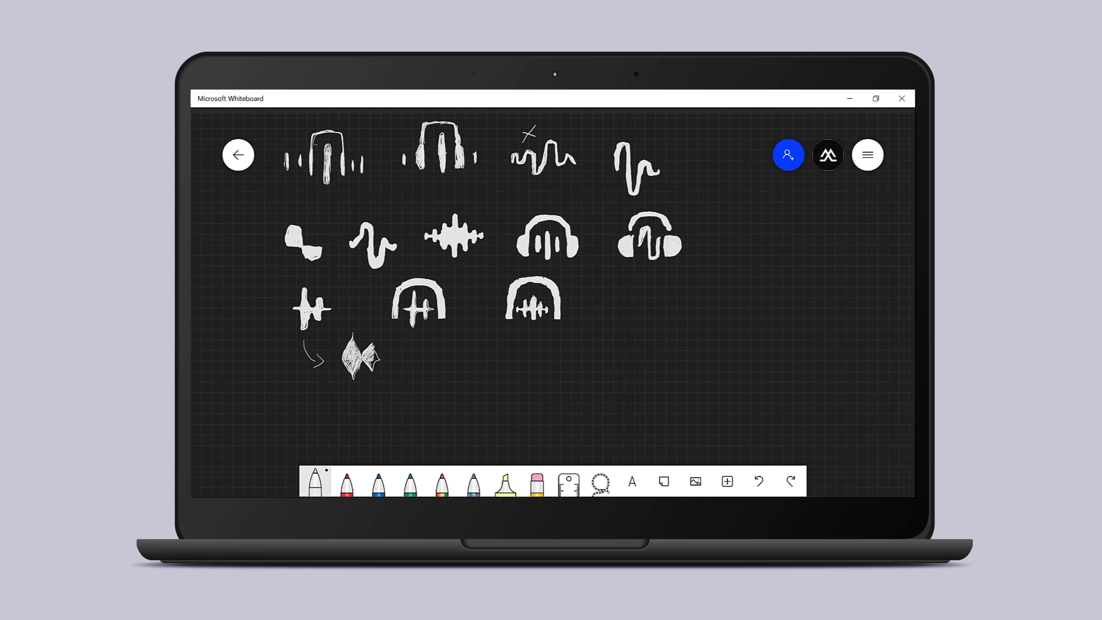
Sketch further waveform and headphone outlines across the board.
{"action": "left_click_drag", "start_coordinate": [433, 368], "coordinate": [503, 365]}
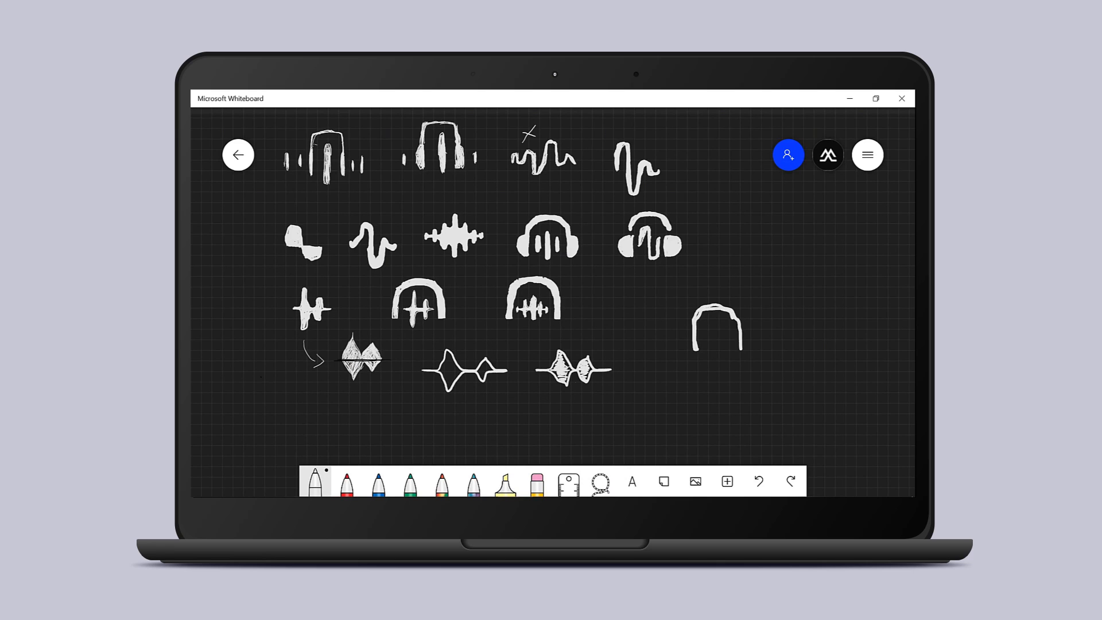
{"action": "left_click", "coordinate": [315, 484]}
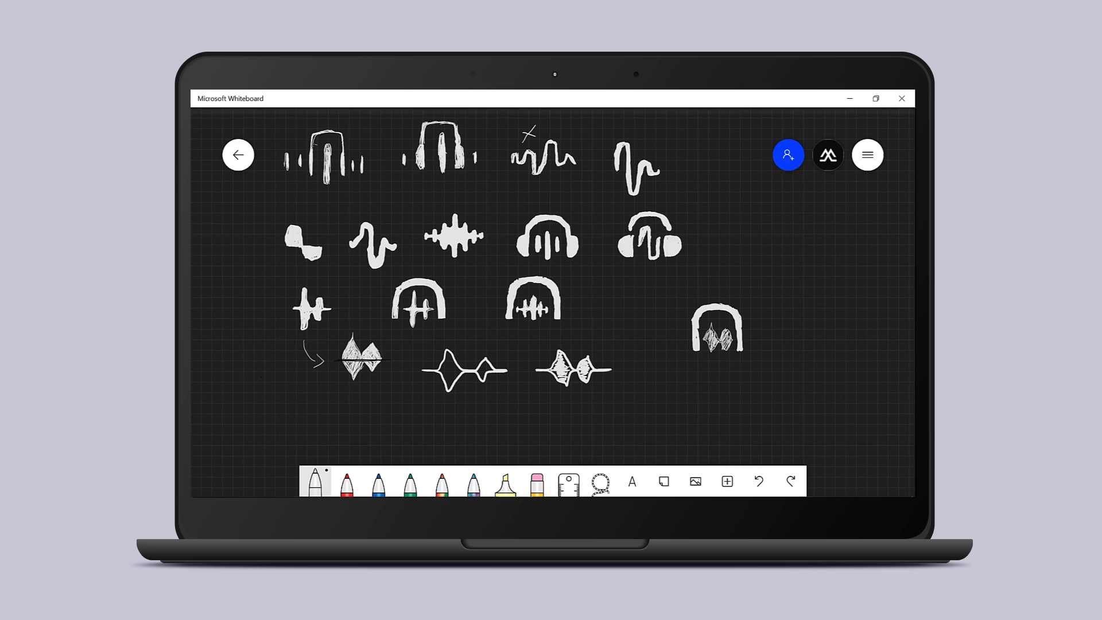
{"action": "left_click", "coordinate": [315, 482]}
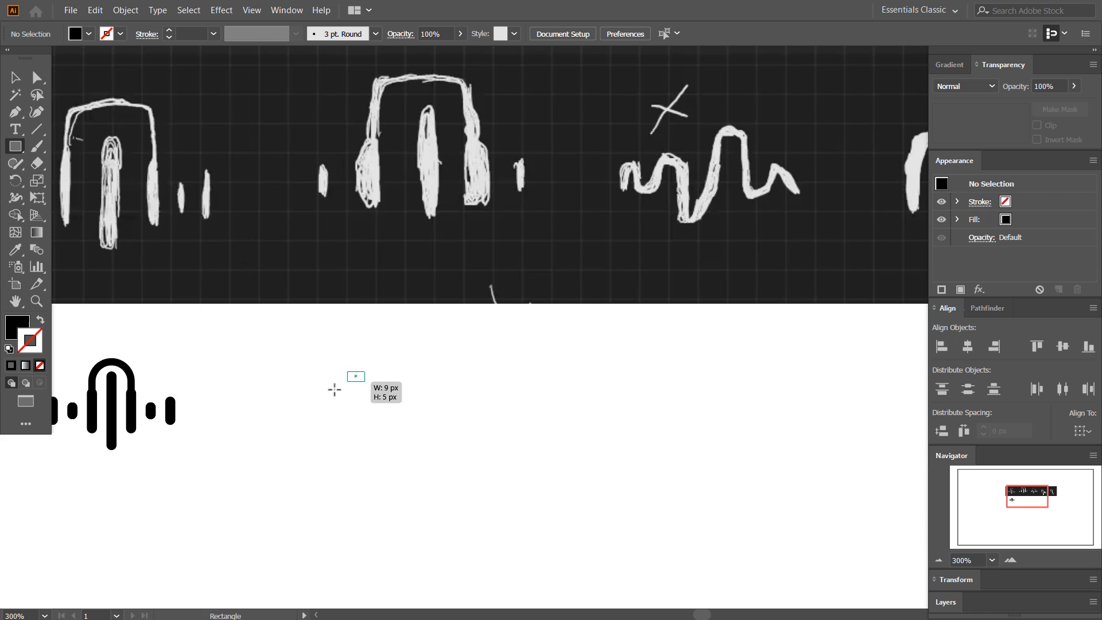
Draw a tall black rectangle and round it into a half-disc ear cup.
{"action": "left_click_drag", "start_coordinate": [356, 377], "coordinate": [334, 447]}
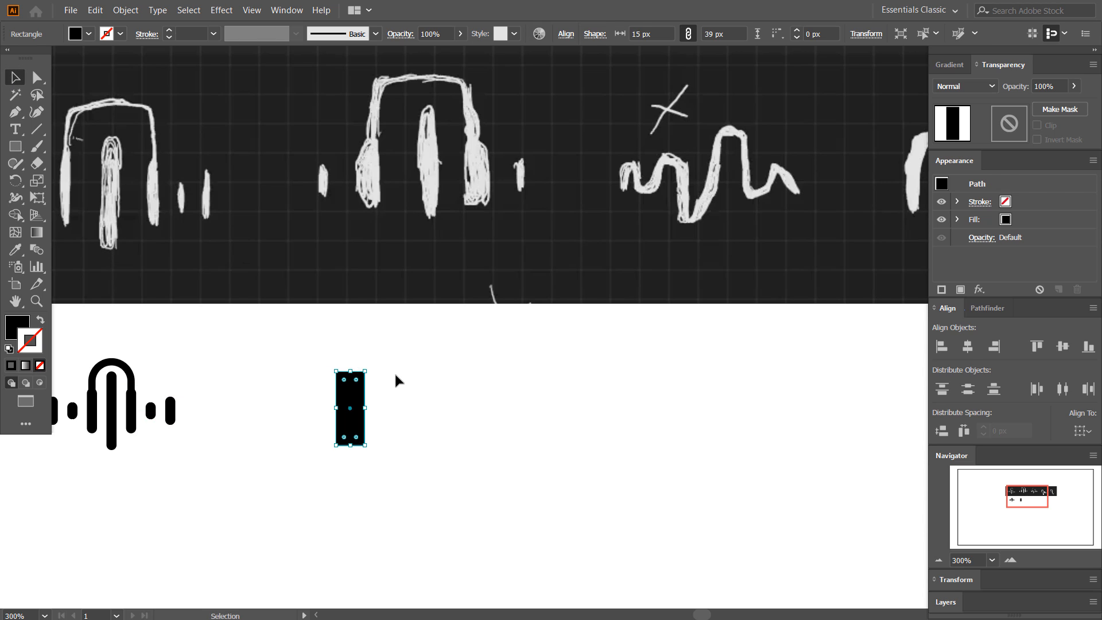
{"action": "left_click_drag", "start_coordinate": [350, 409], "coordinate": [469, 409]}
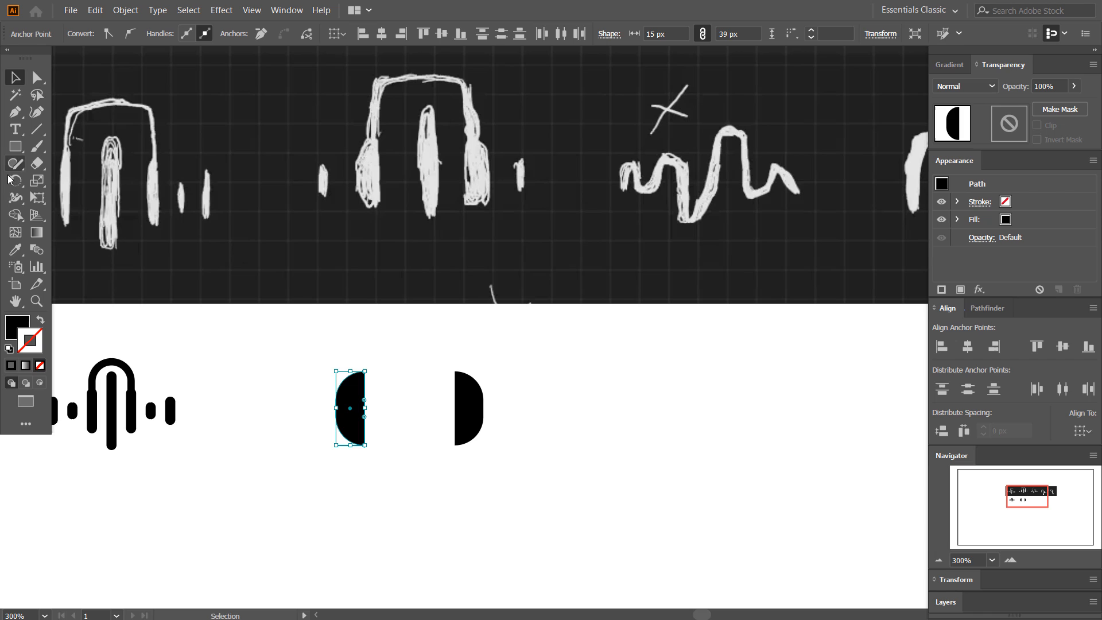
{"action": "left_click", "coordinate": [15, 146]}
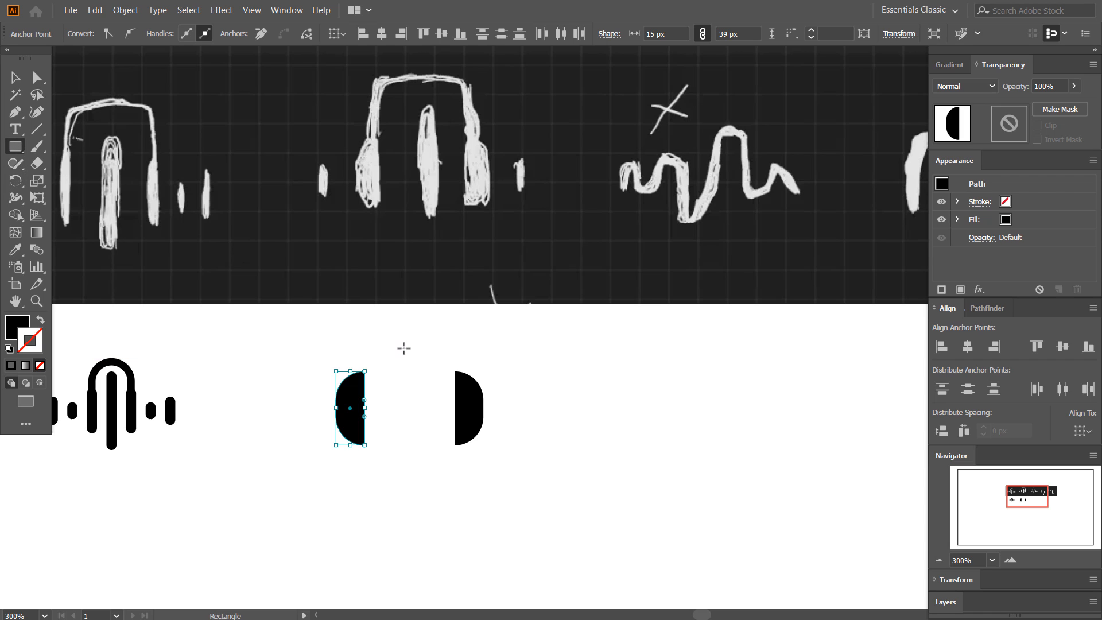
Add the tall centre bar between the half-discs and small pills outside them.
{"action": "left_click_drag", "start_coordinate": [401, 345], "coordinate": [422, 472]}
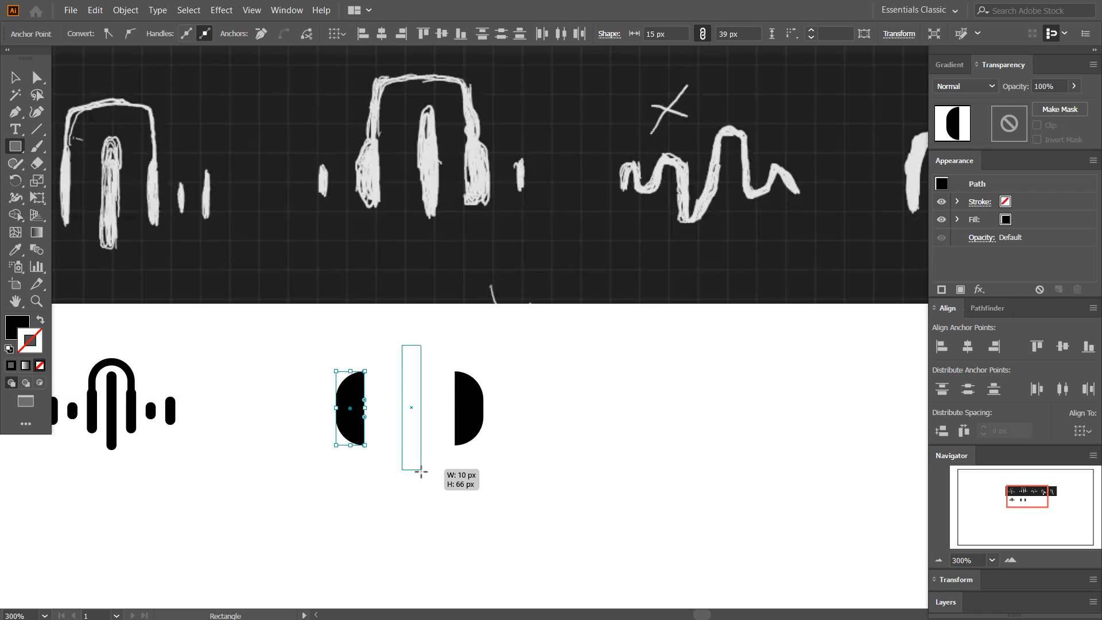
{"action": "left_click_drag", "start_coordinate": [411, 344], "coordinate": [429, 478]}
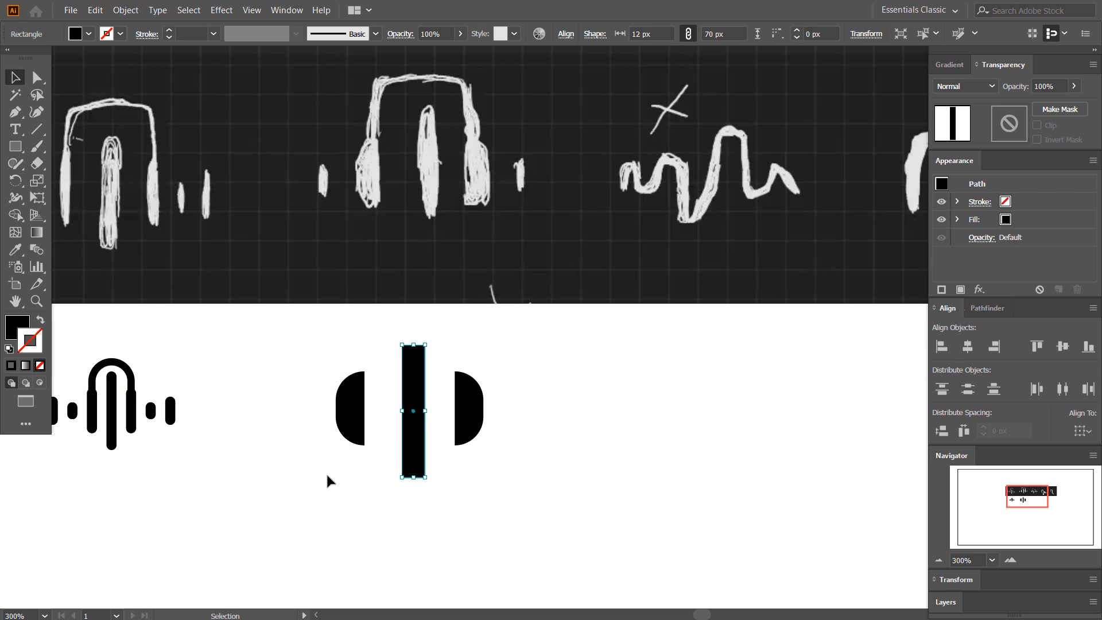
{"action": "left_click_drag", "start_coordinate": [414, 410], "coordinate": [503, 410]}
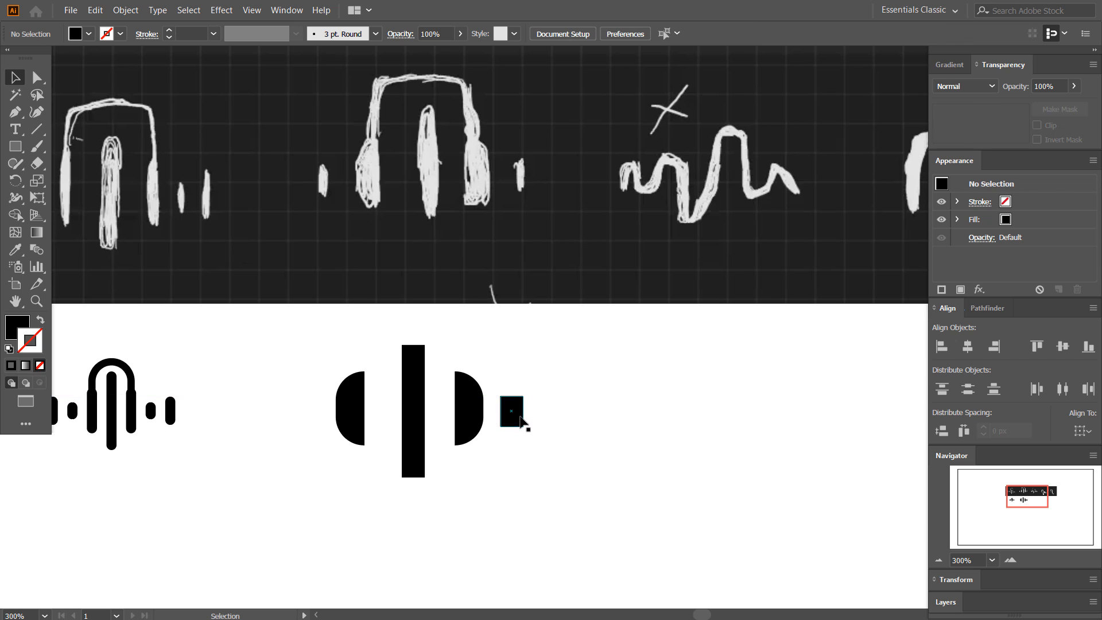
{"action": "left_click_drag", "start_coordinate": [512, 411], "coordinate": [304, 411]}
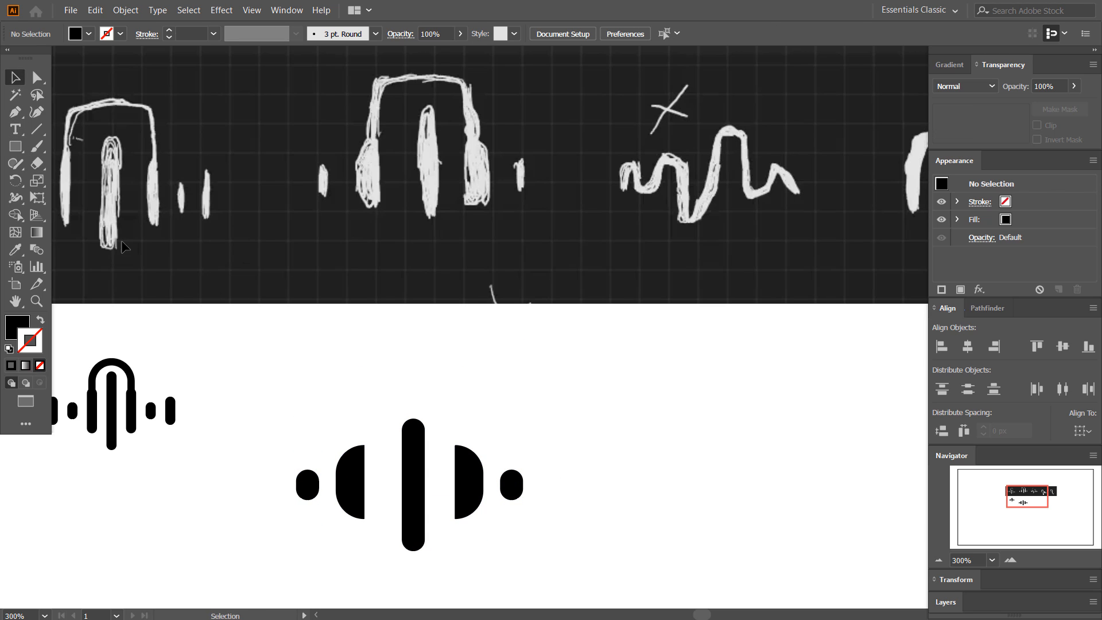
Draw an outline-only headband over the ear pieces and round its top corners into an arc.
{"action": "left_click", "coordinate": [15, 112]}
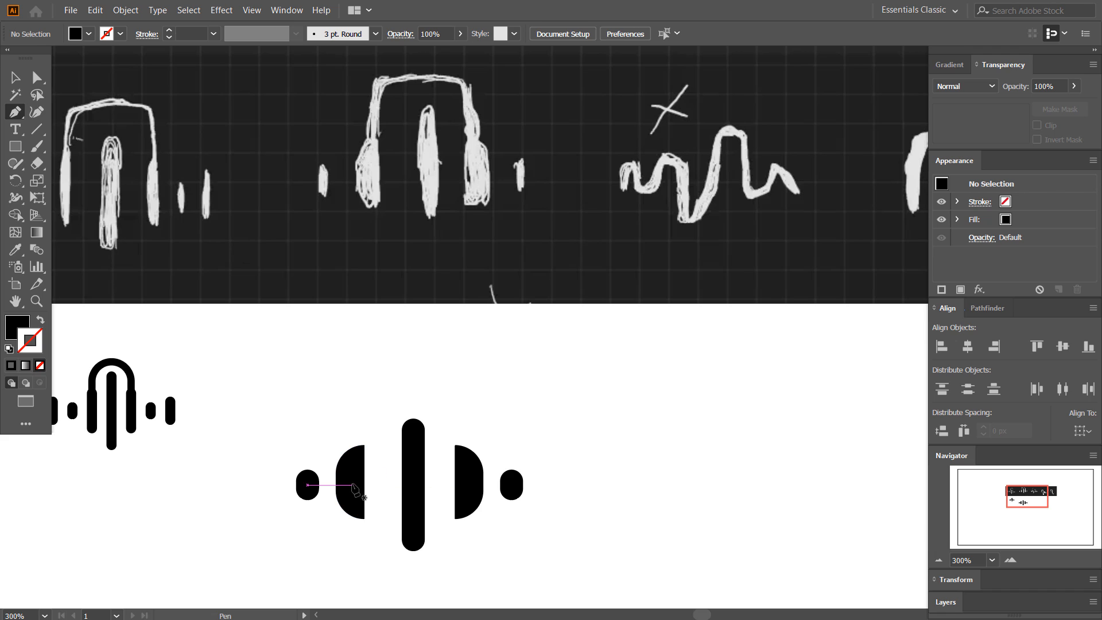
{"action": "left_click", "coordinate": [349, 481]}
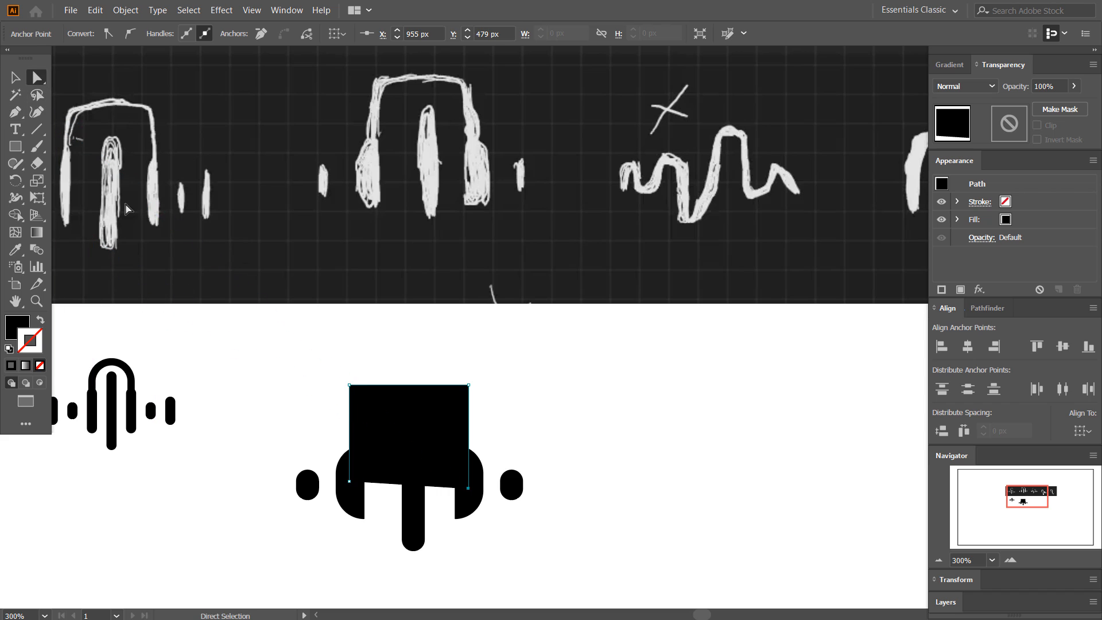
{"action": "left_click", "coordinate": [17, 77]}
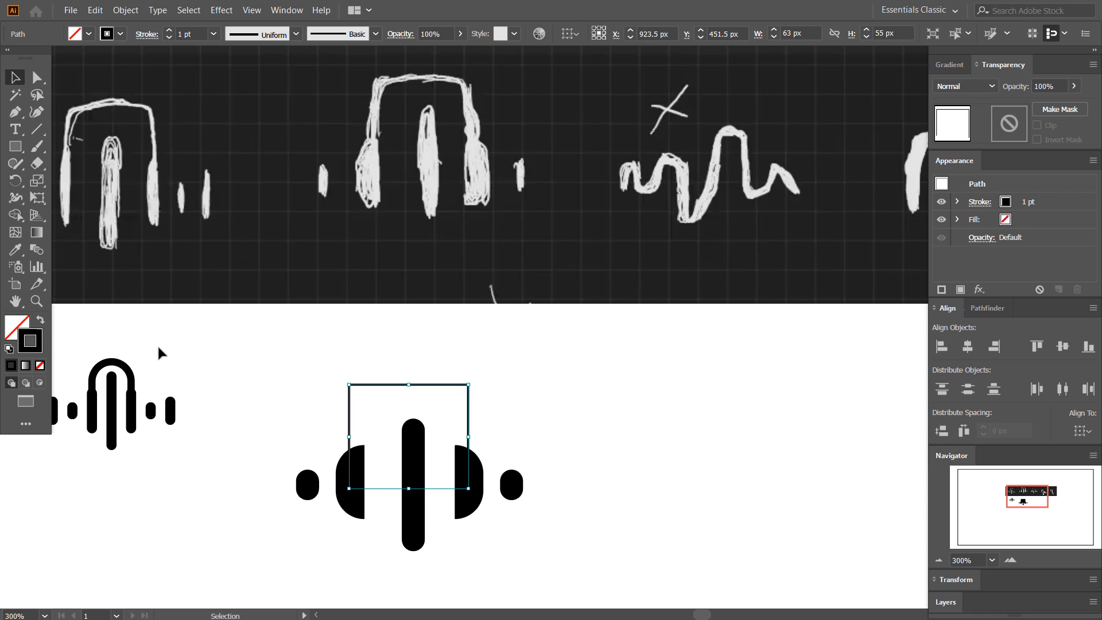
{"action": "left_click", "coordinate": [37, 77]}
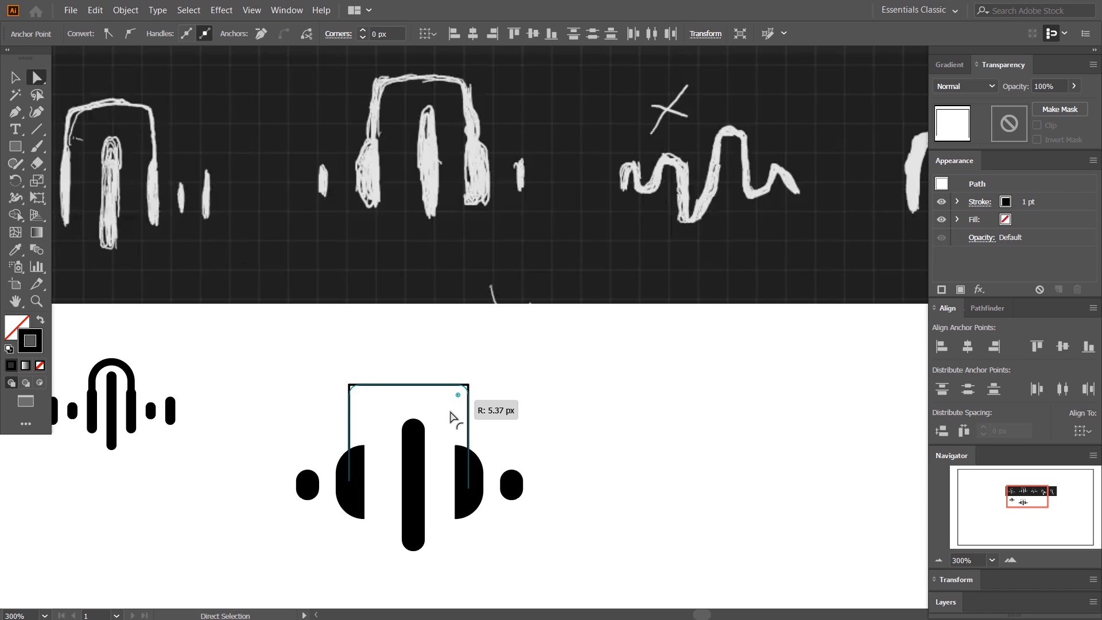
{"action": "left_click_drag", "start_coordinate": [458, 404], "coordinate": [438, 456]}
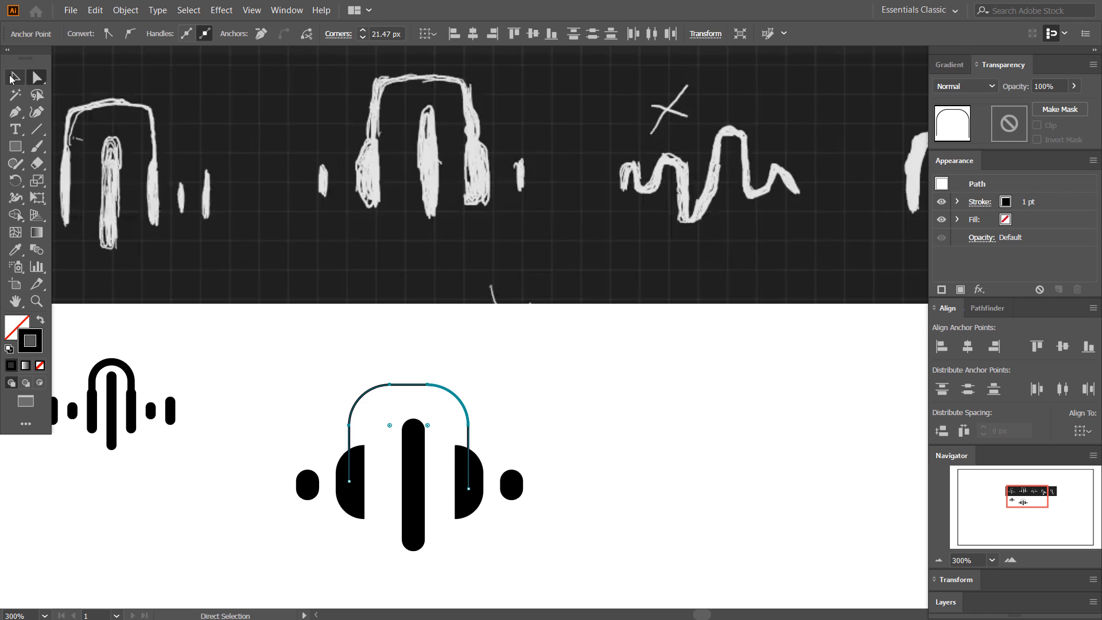
Thicken the headband arc's stroke to 5 pt.
{"action": "left_click", "coordinate": [14, 77]}
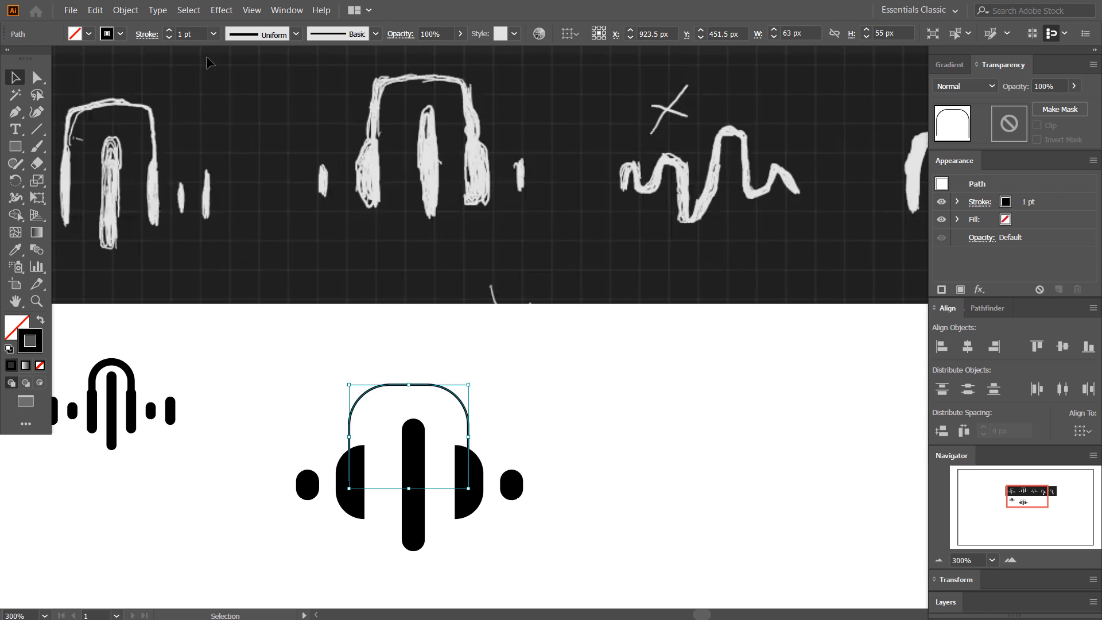
{"action": "left_click", "coordinate": [169, 29]}
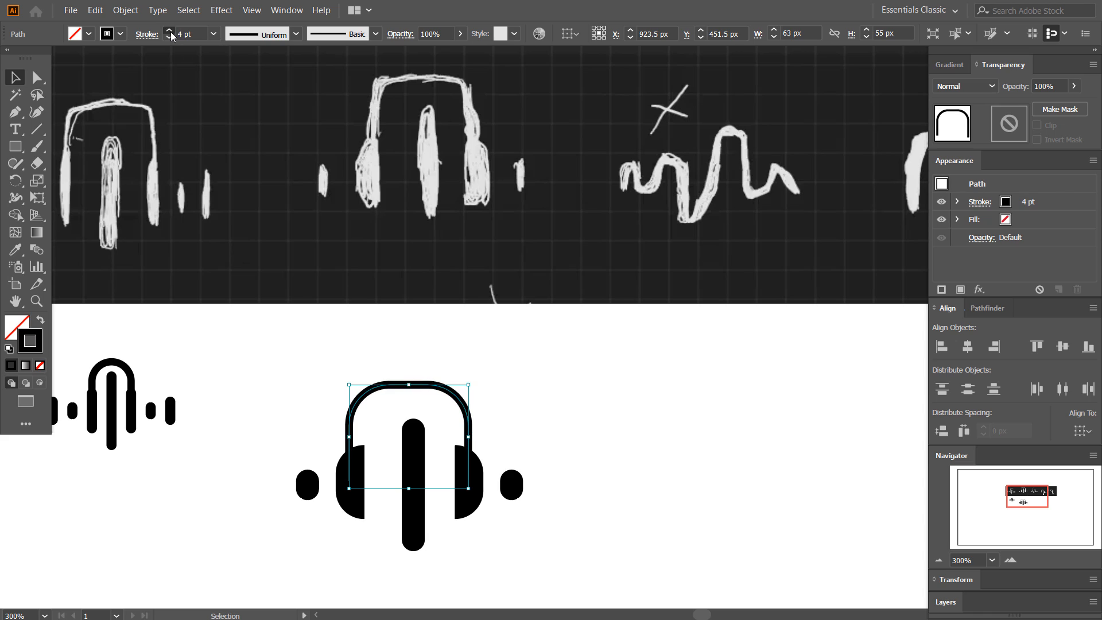
{"action": "left_click", "coordinate": [167, 30]}
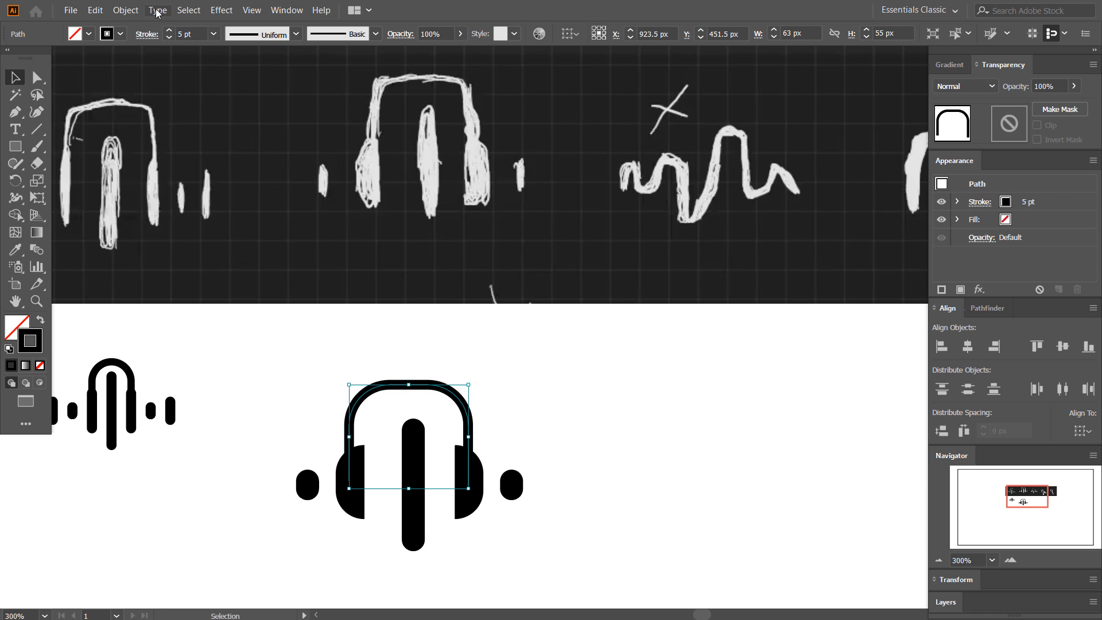
{"action": "left_click", "coordinate": [186, 34]}
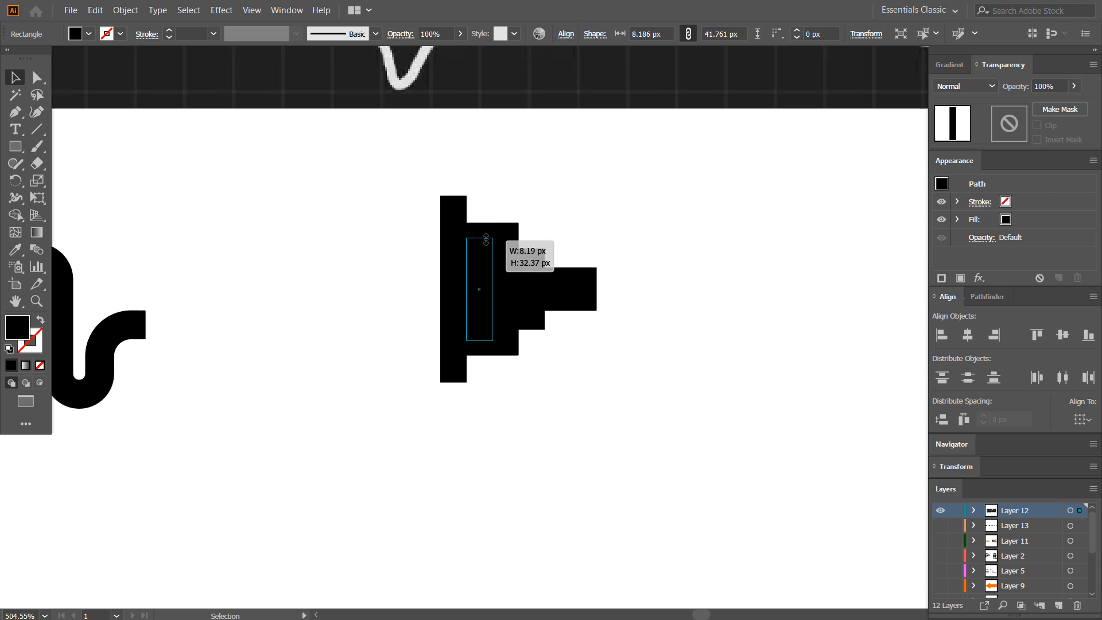
Build the sixth black split-disc concept and place it at the end of the row.
{"action": "left_click", "coordinate": [126, 11]}
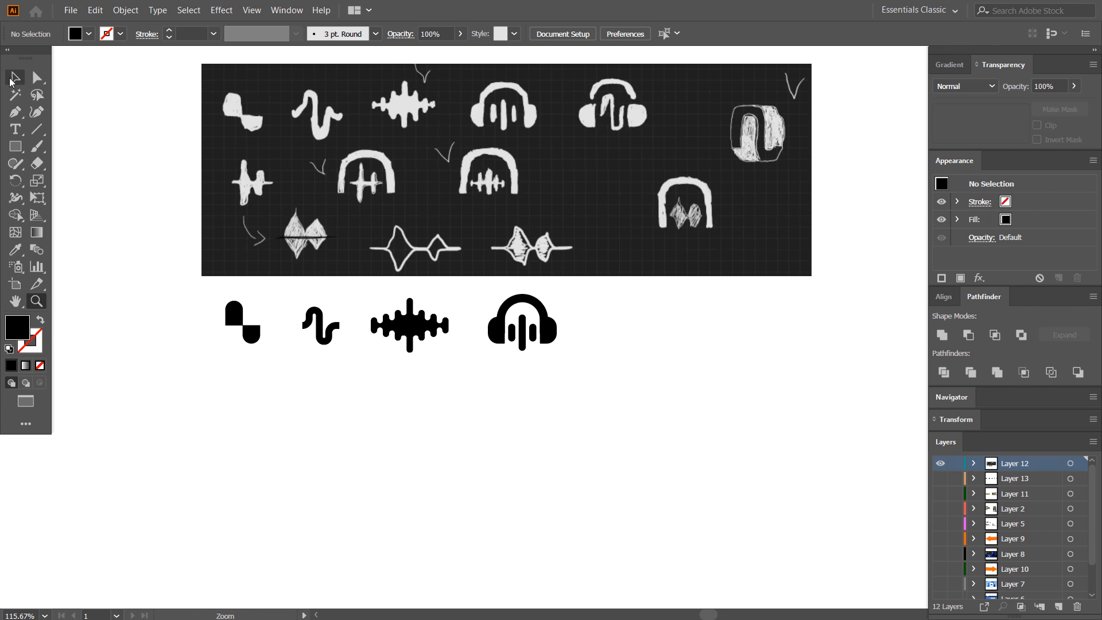
{"action": "left_click", "coordinate": [522, 321]}
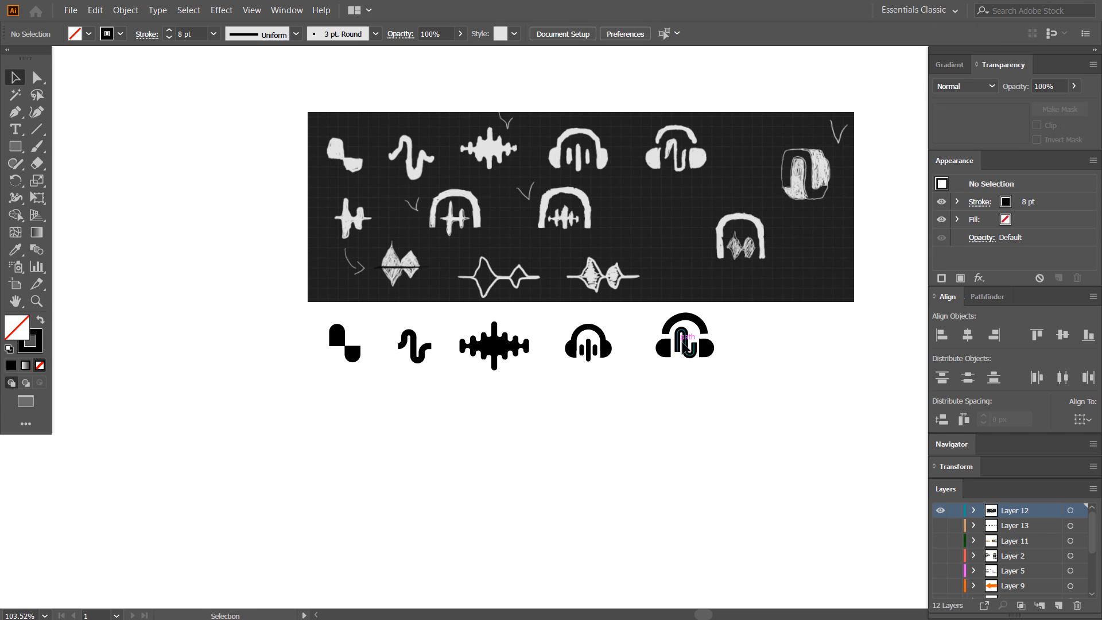
{"action": "left_click", "coordinate": [682, 342]}
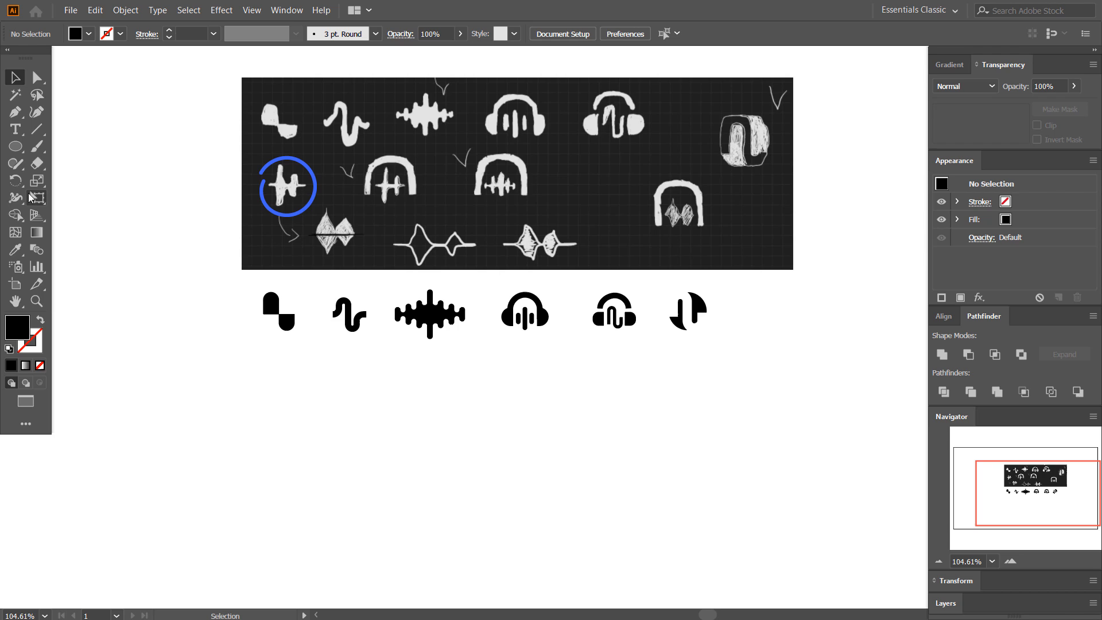
Draw a line and apply a smooth Zig Zag effect with 3 ridges and 34 px height.
{"action": "left_click", "coordinate": [29, 322]}
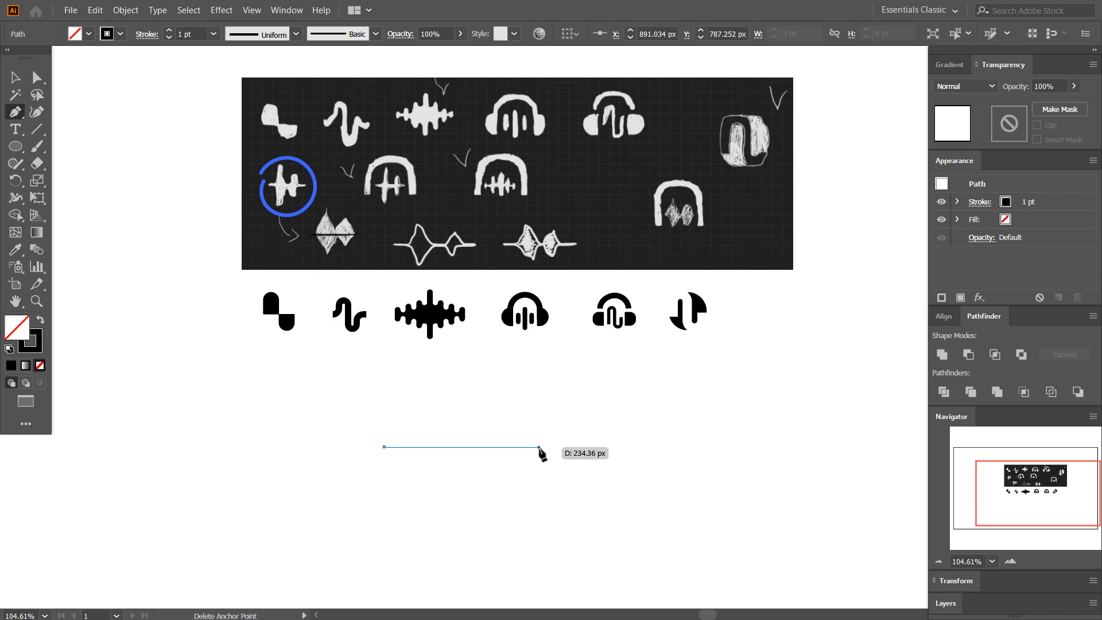
{"action": "mouse_move", "coordinate": [577, 456]}
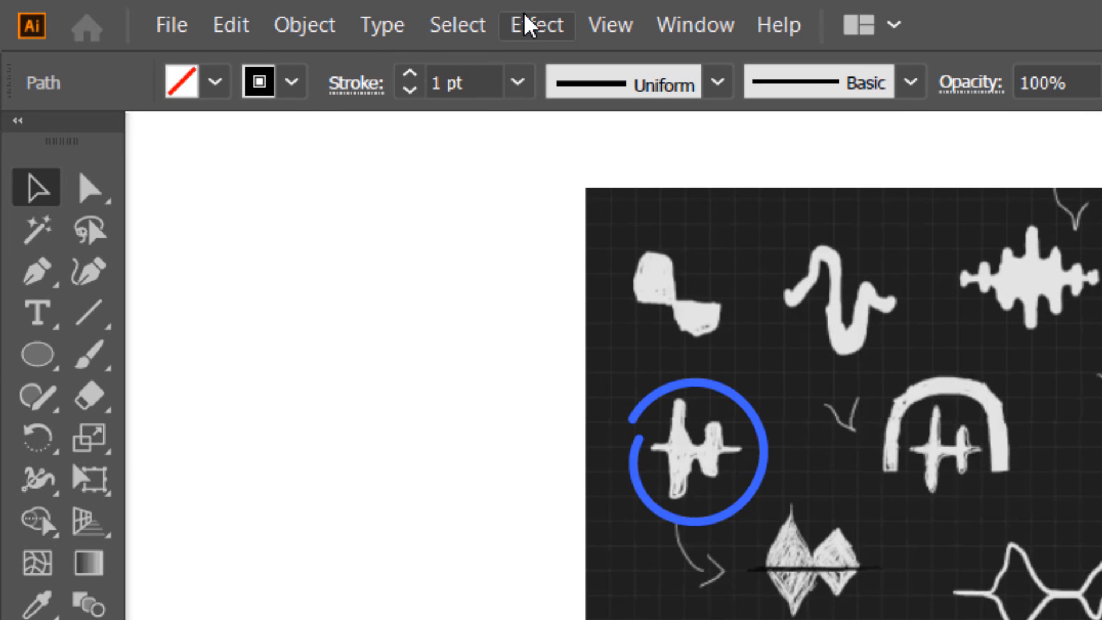
{"action": "left_click", "coordinate": [536, 24]}
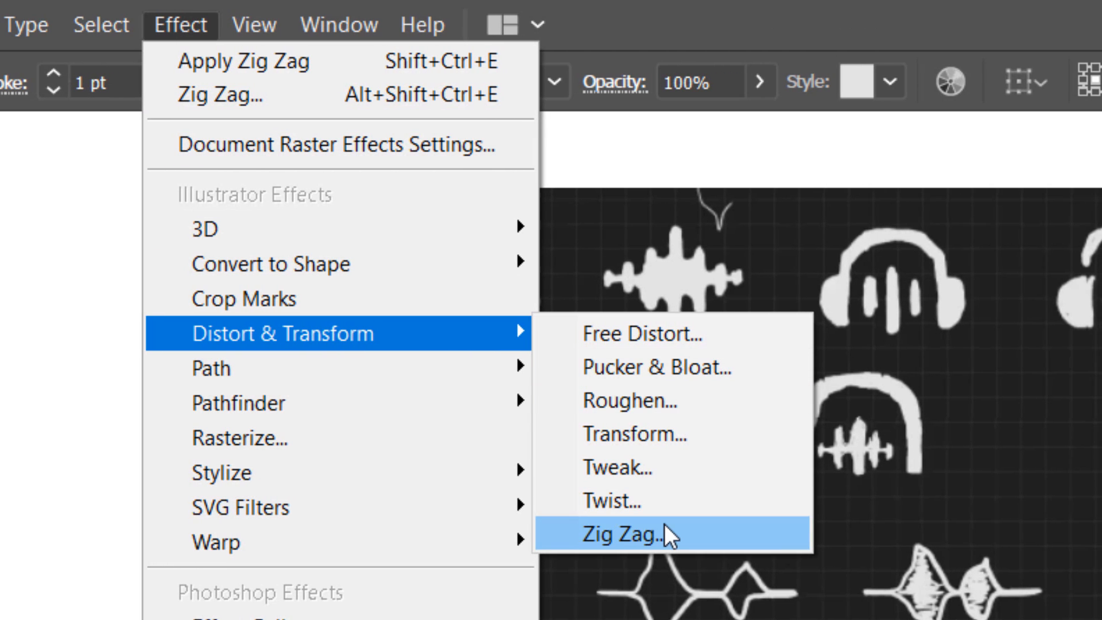
{"action": "left_click", "coordinate": [633, 536]}
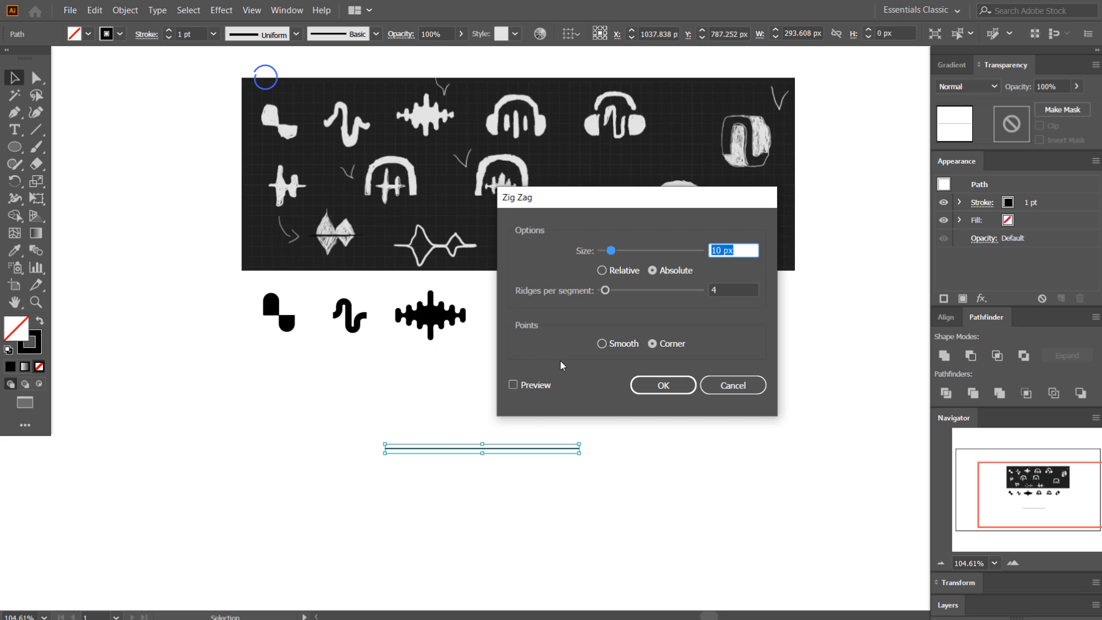
{"action": "left_click", "coordinate": [514, 385]}
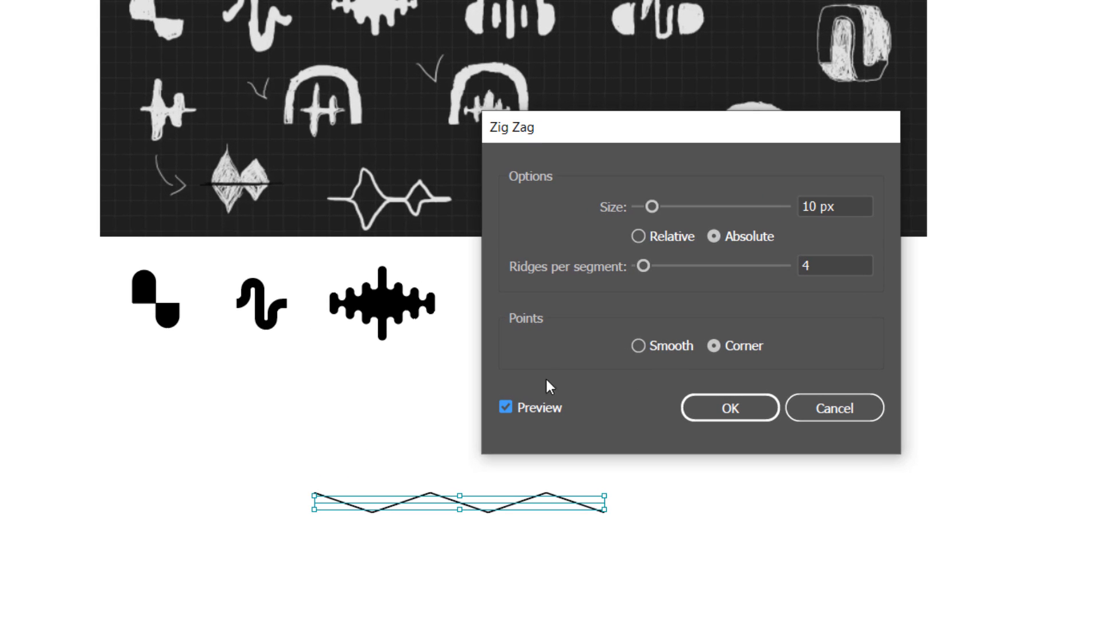
{"action": "left_click", "coordinate": [639, 346]}
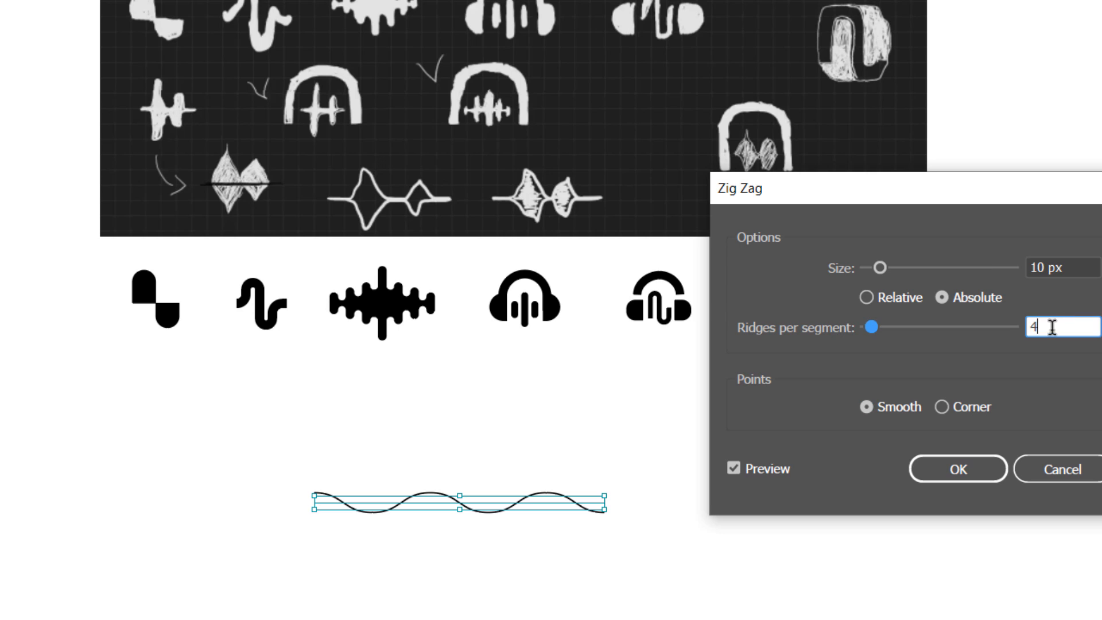
{"action": "type", "text": "3"}
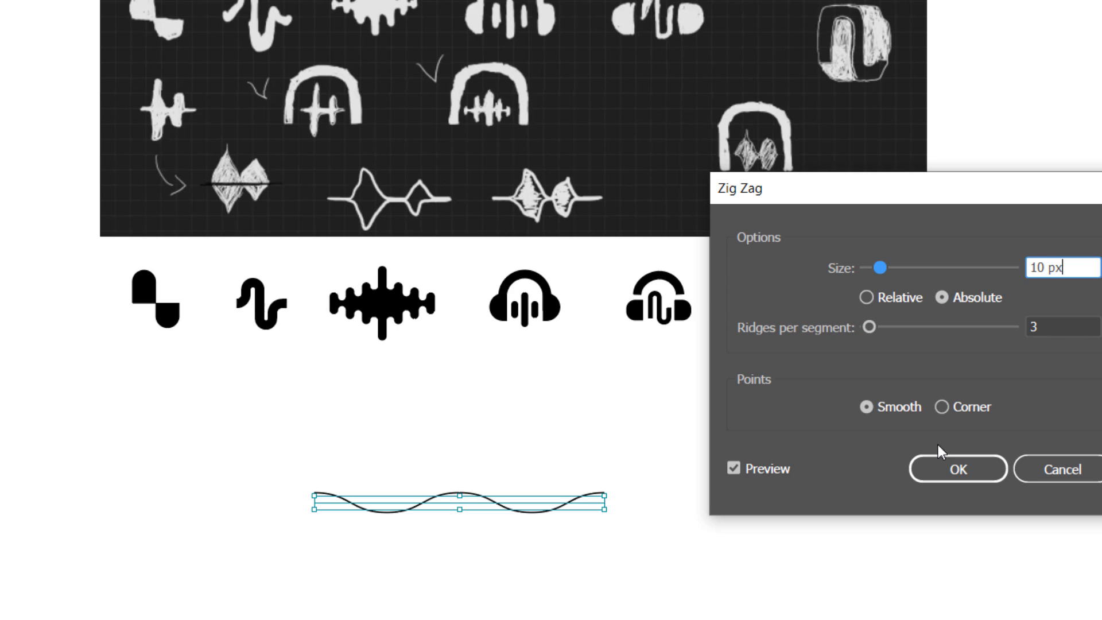
{"action": "mouse_move", "coordinate": [894, 269]}
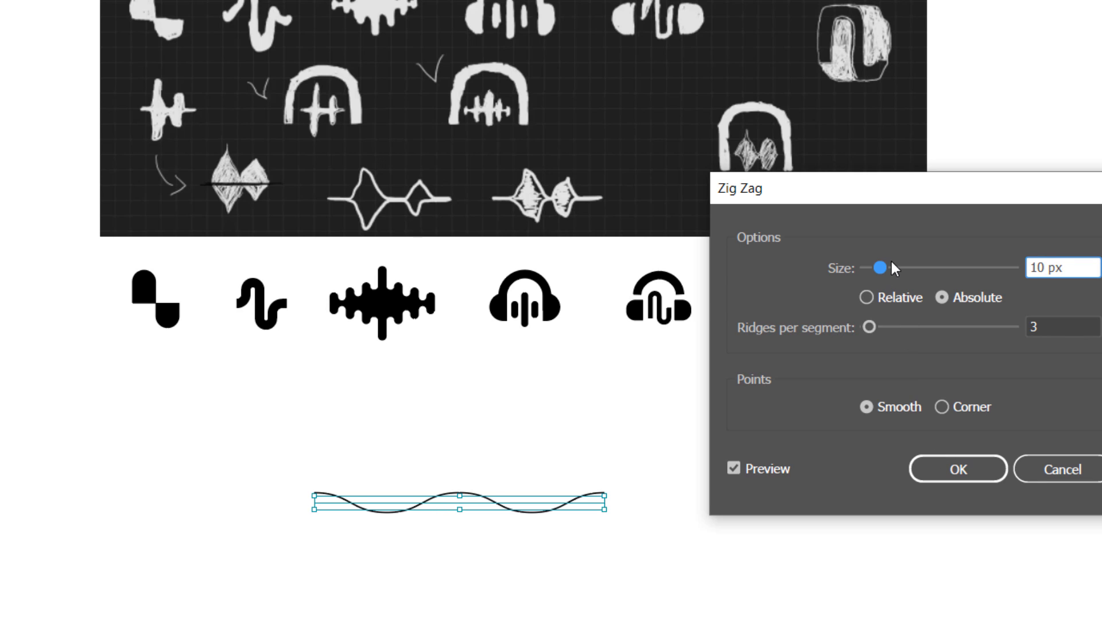
{"action": "left_click_drag", "start_coordinate": [881, 269], "coordinate": [914, 269]}
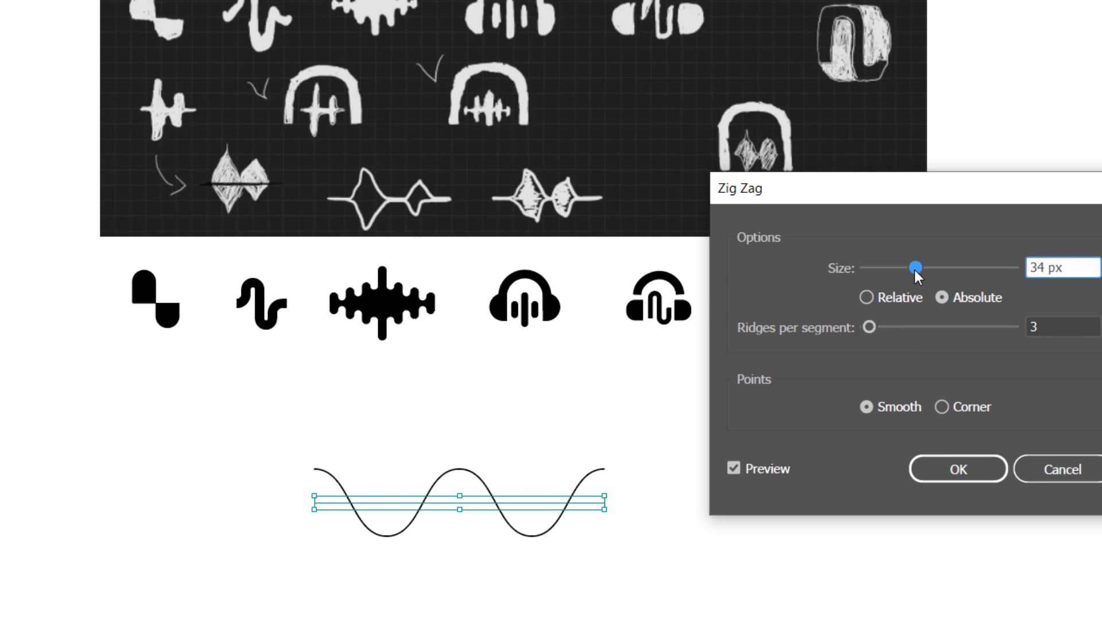
{"action": "left_click_drag", "start_coordinate": [916, 269], "coordinate": [930, 269]}
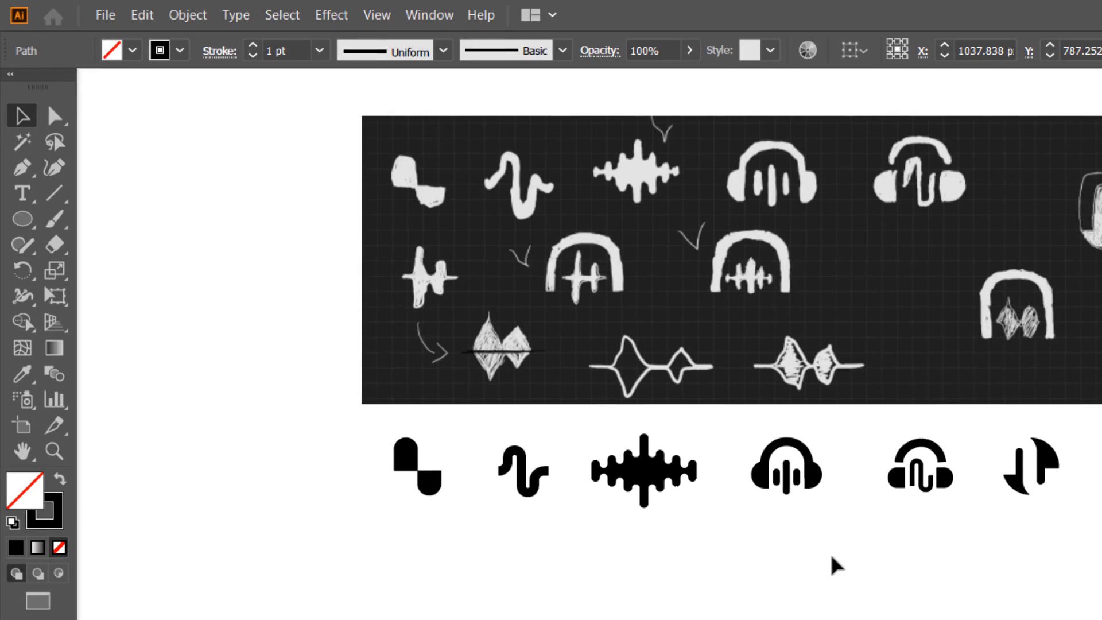
{"action": "left_click", "coordinate": [187, 15]}
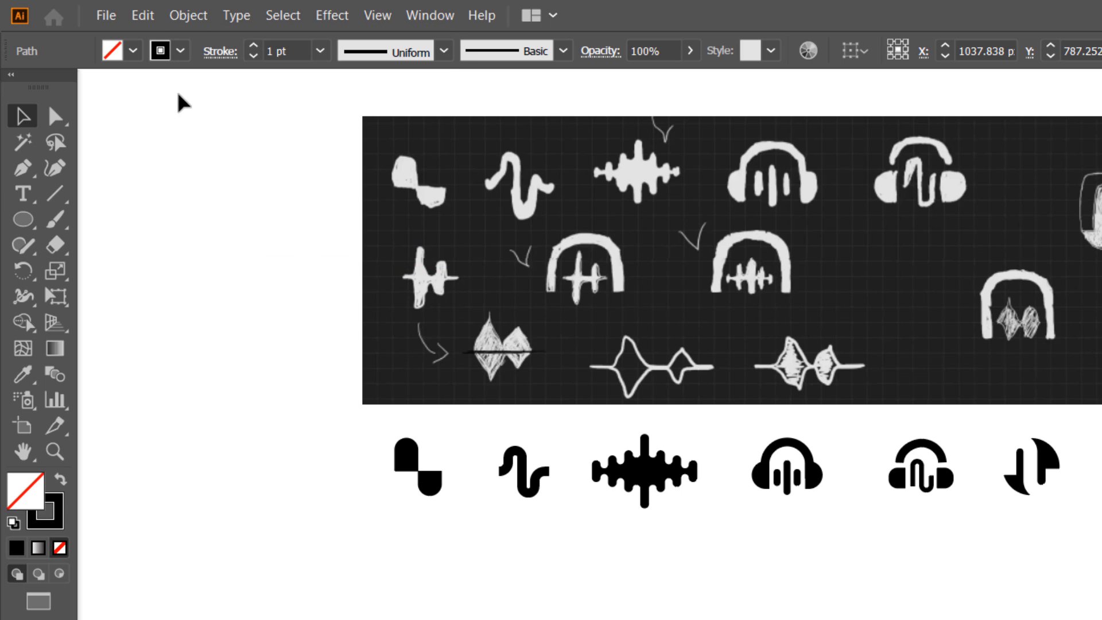
Expand the wave into an editable path and lower its second hump.
{"action": "left_click", "coordinate": [187, 15]}
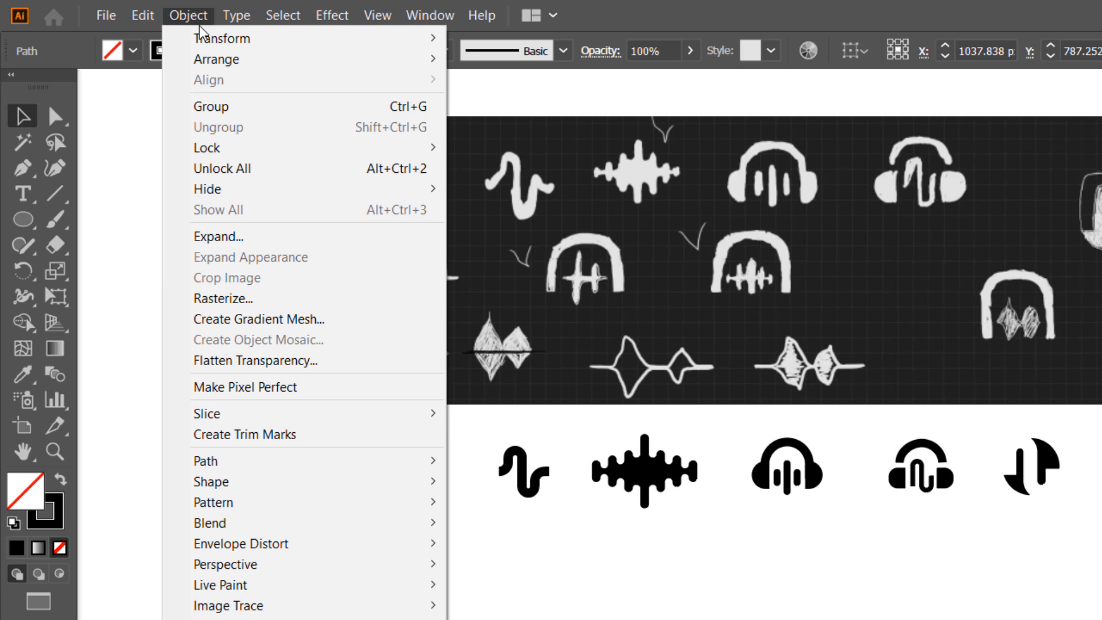
{"action": "left_click", "coordinate": [222, 38]}
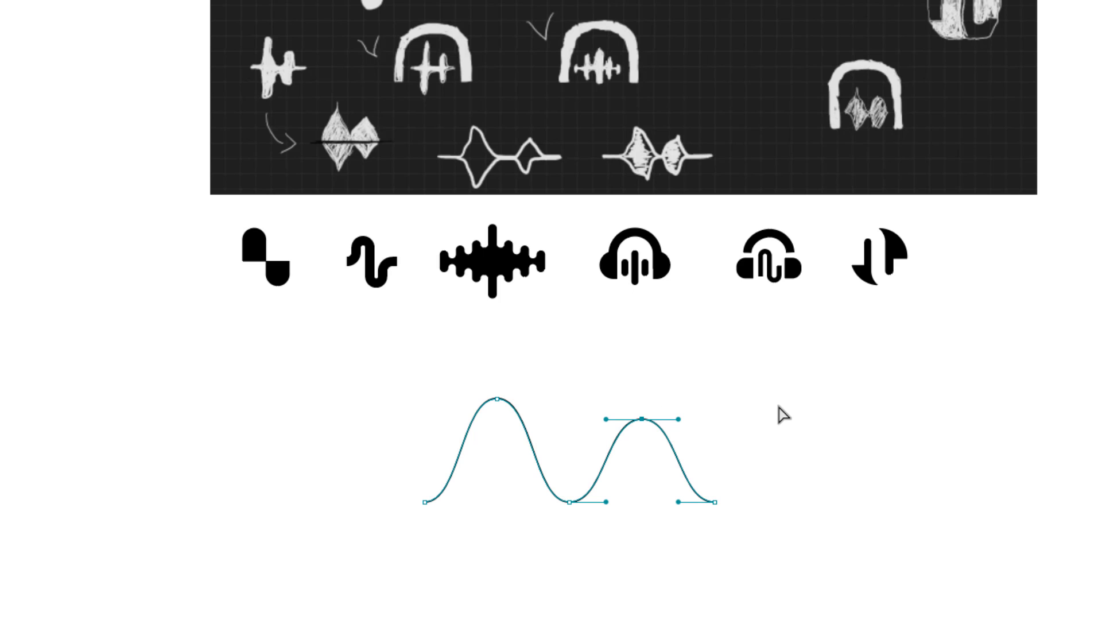
{"action": "left_click_drag", "start_coordinate": [641, 420], "coordinate": [641, 434]}
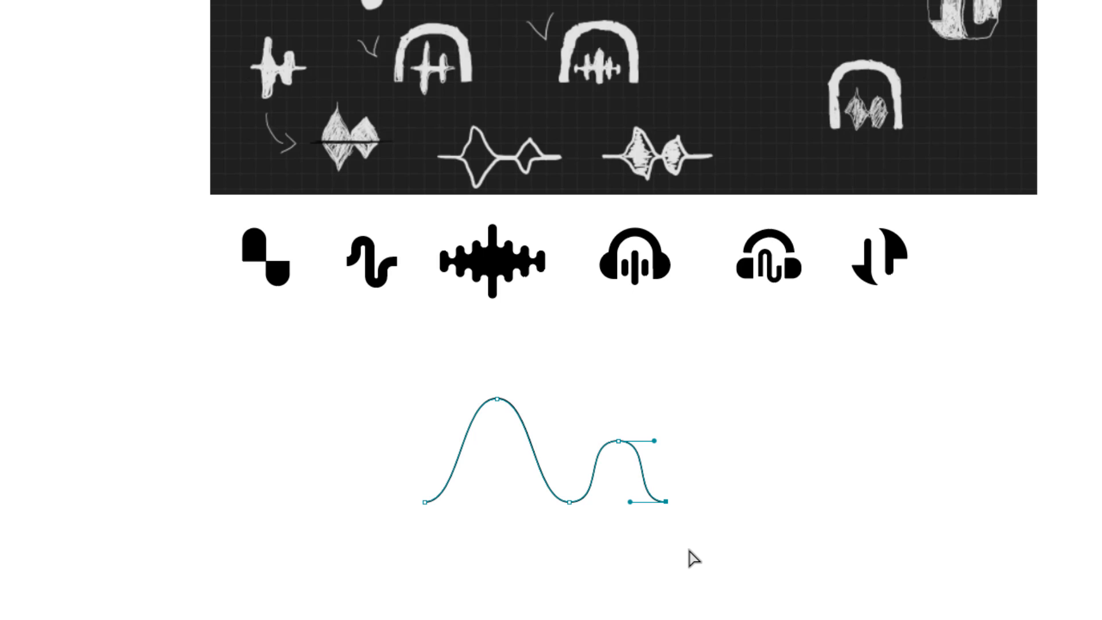
{"action": "left_click_drag", "start_coordinate": [655, 441], "coordinate": [655, 441]}
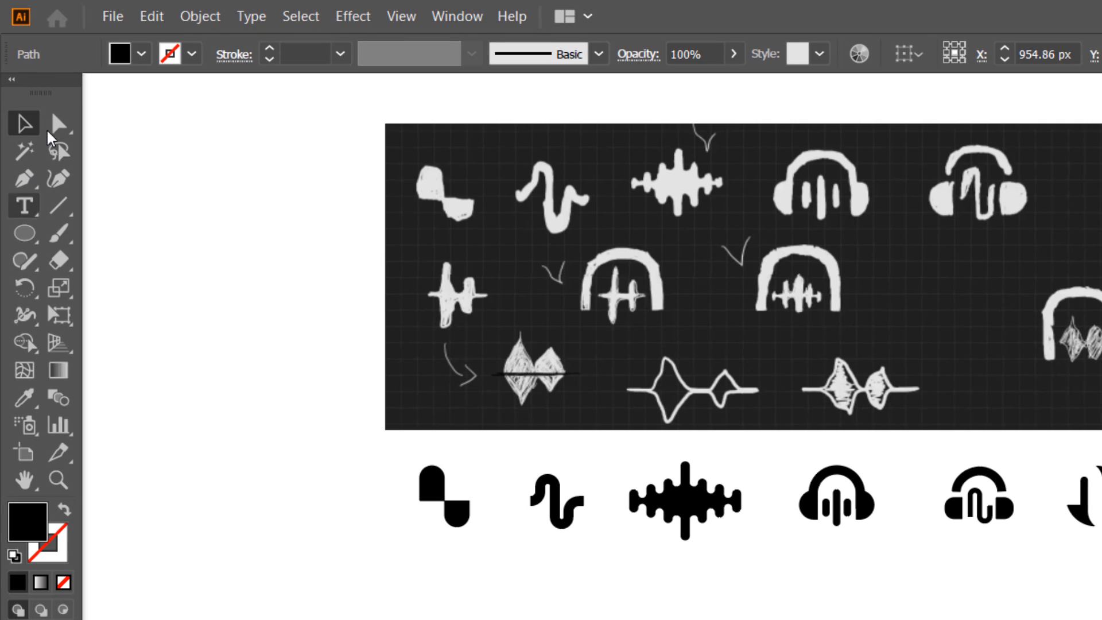
Reflect a horizontal copy of the wave and nudge the small waveform under the first concept.
{"action": "left_click", "coordinate": [200, 15]}
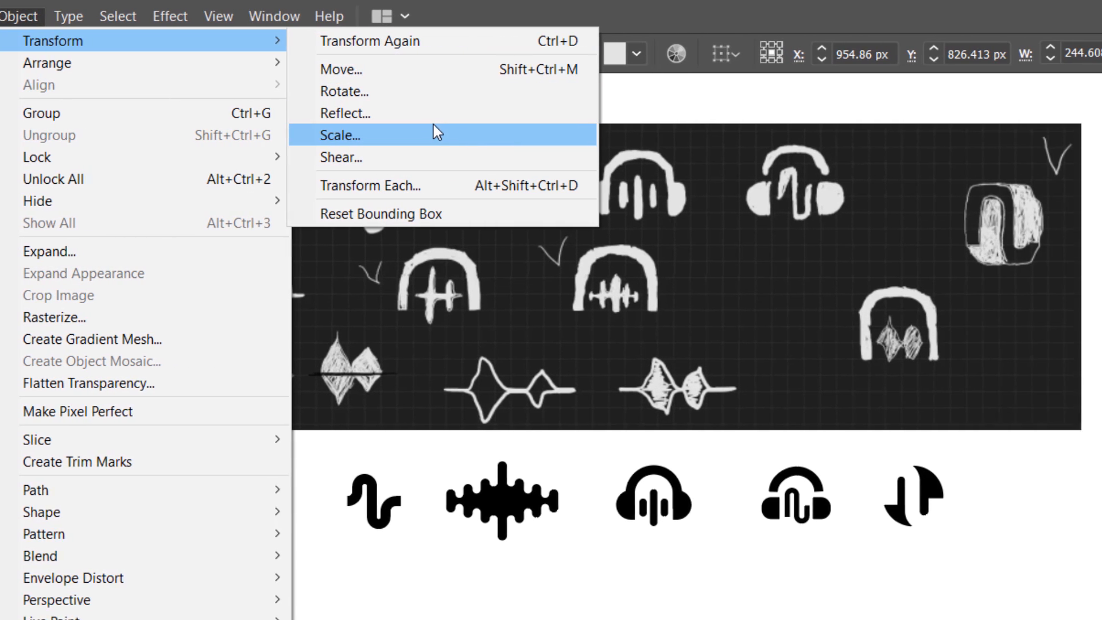
{"action": "left_click", "coordinate": [344, 114]}
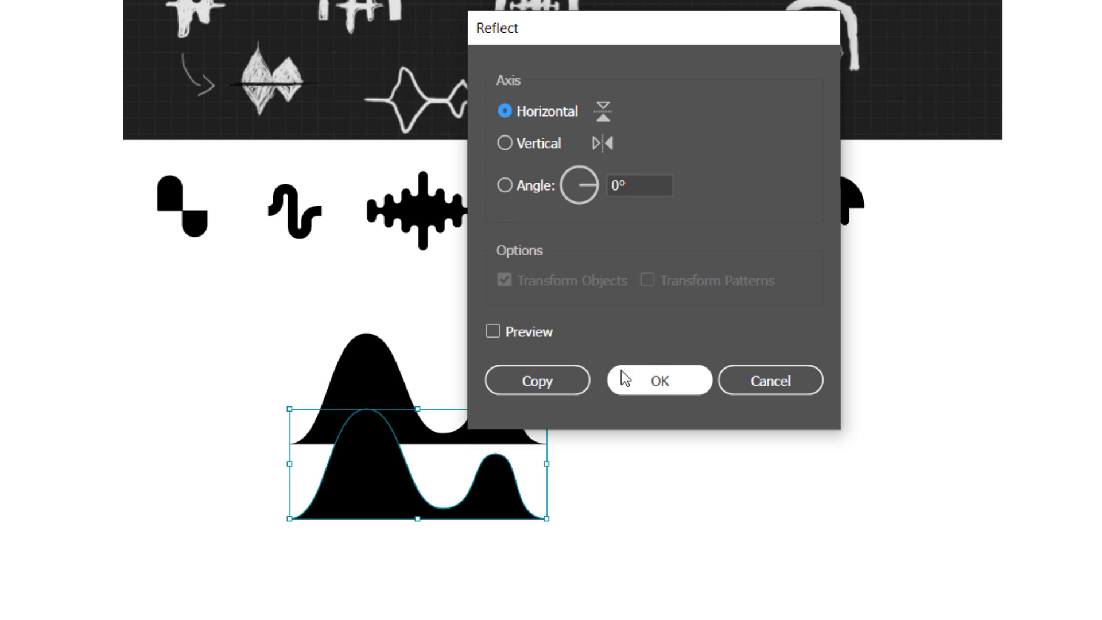
{"action": "left_click", "coordinate": [658, 380]}
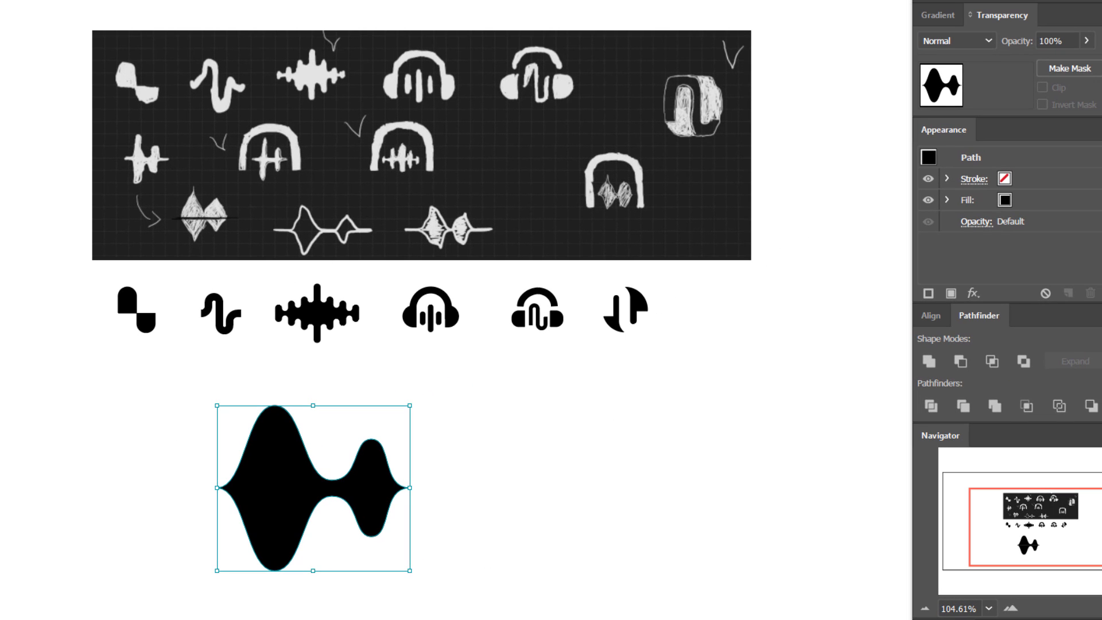
{"action": "mouse_move", "coordinate": [928, 361]}
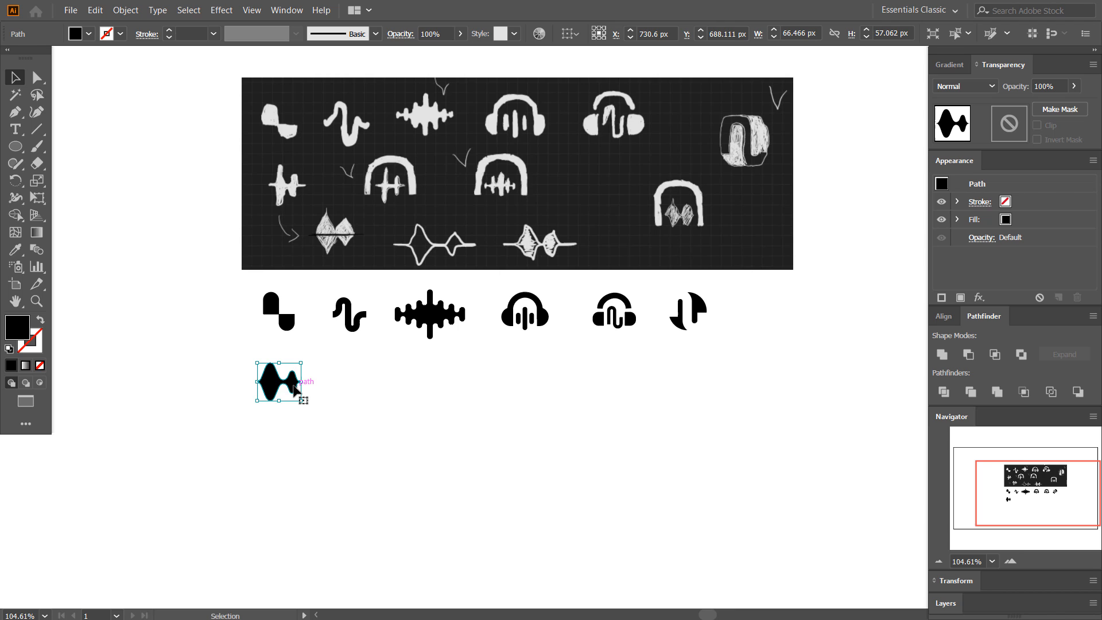
{"action": "left_click_drag", "start_coordinate": [281, 383], "coordinate": [281, 378]}
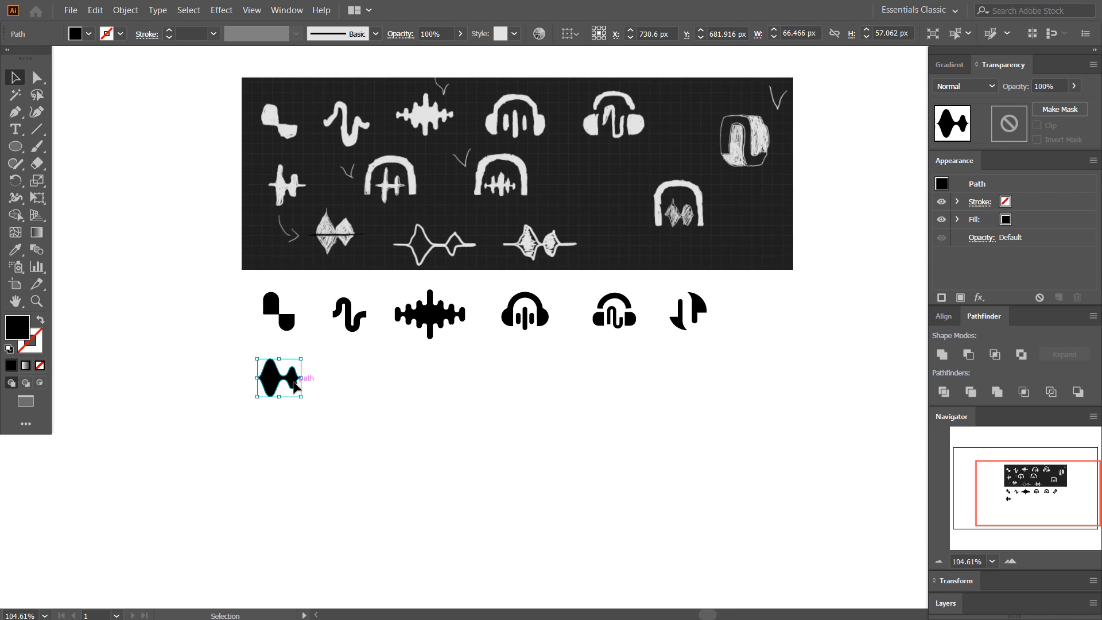
{"action": "left_click", "coordinate": [391, 356]}
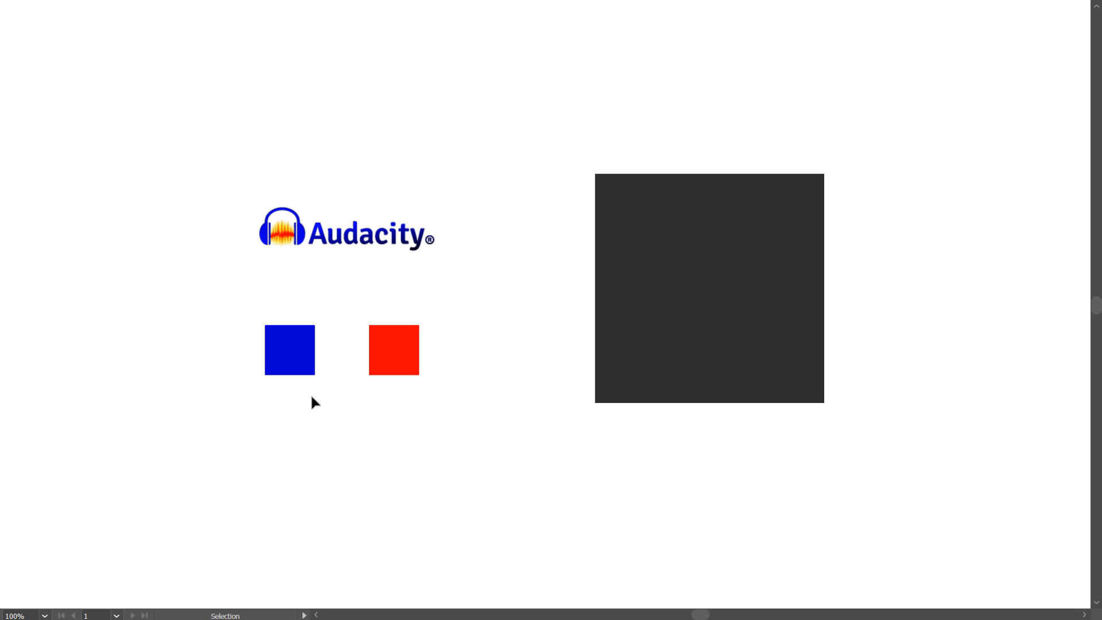
{"action": "mouse_move", "coordinate": [355, 262]}
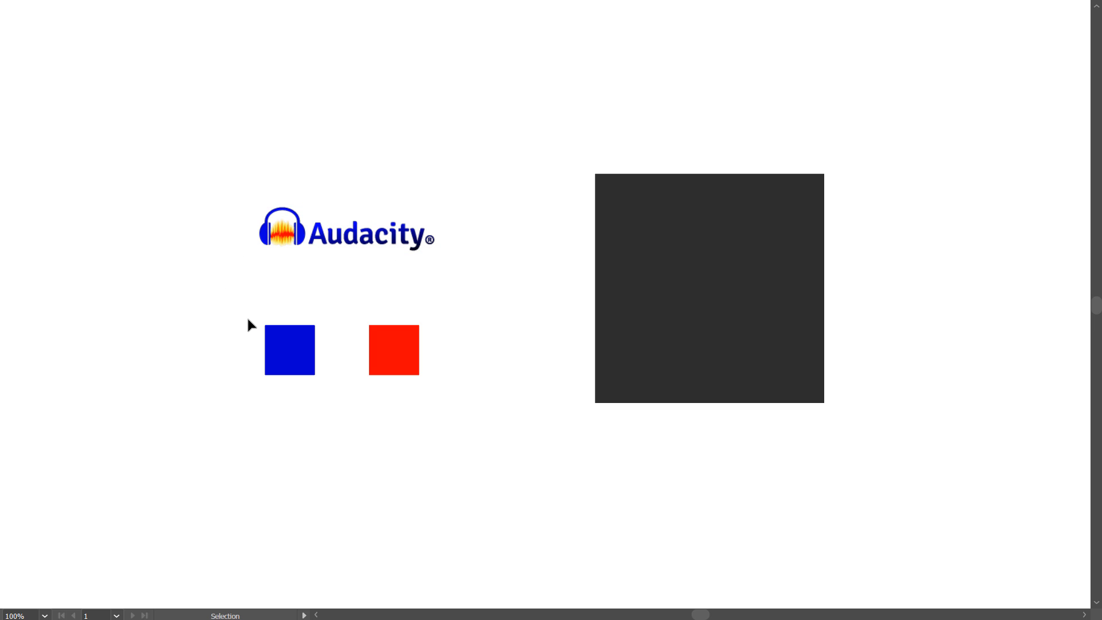
{"action": "mouse_move", "coordinate": [343, 441]}
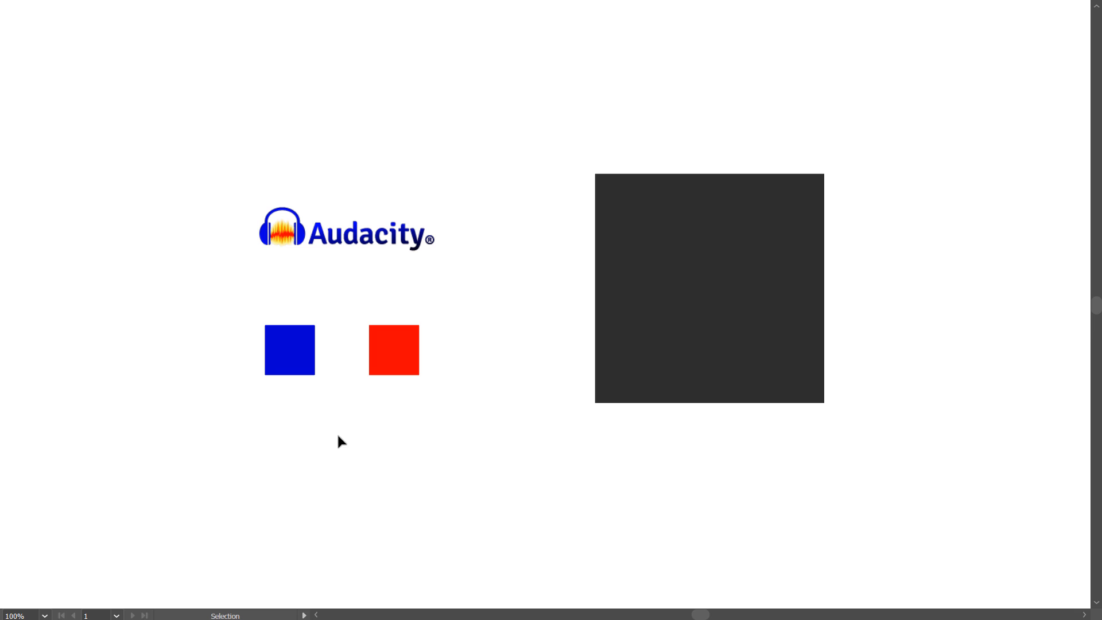
{"action": "mouse_move", "coordinate": [230, 328]}
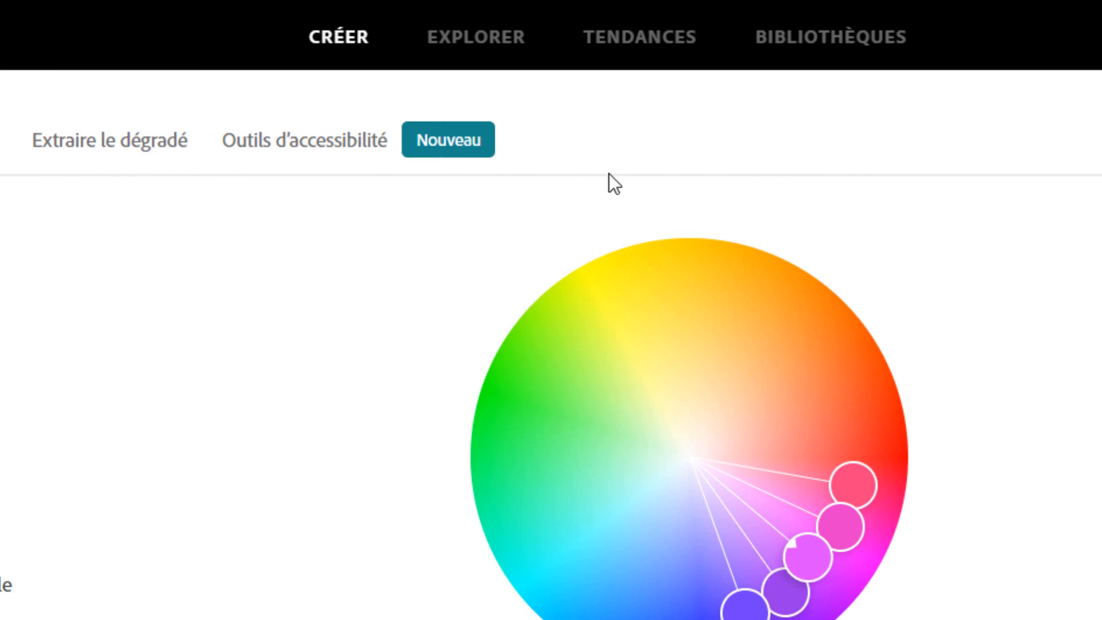
Search Adobe Color for 'blue orange' and scroll through the palette results.
{"action": "left_click", "coordinate": [414, 17]}
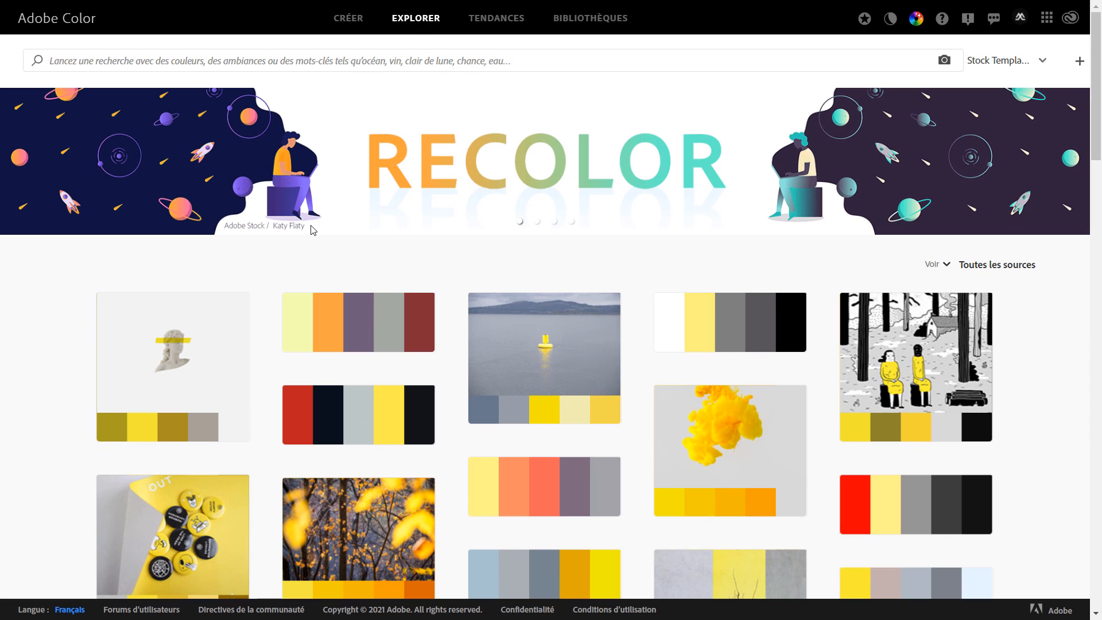
{"action": "scroll", "scroll_direction": "down", "scroll_amount": 3}
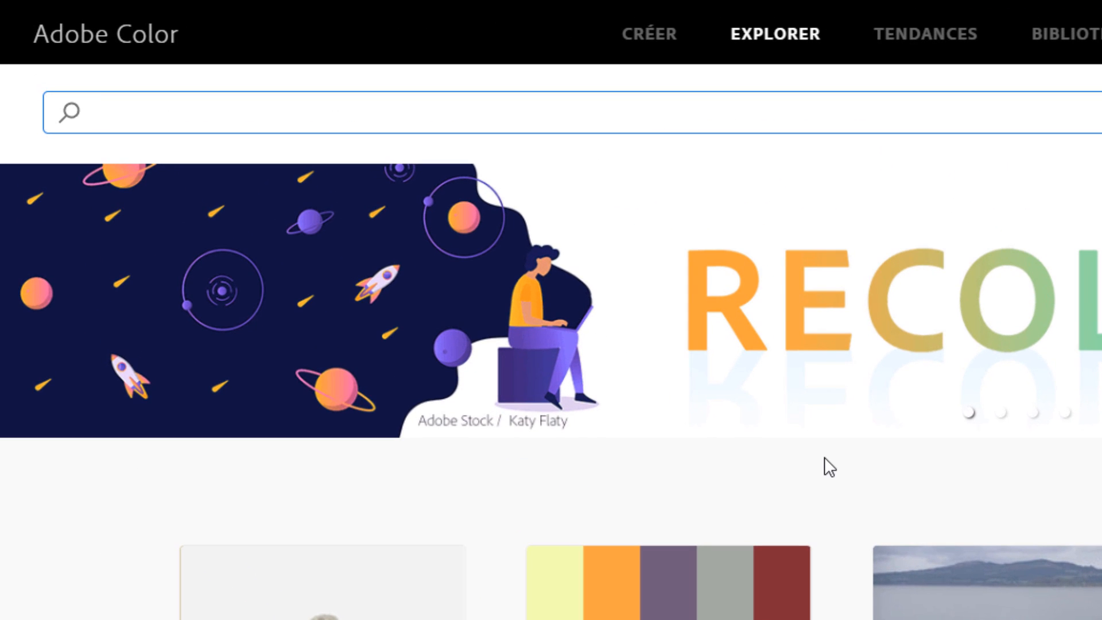
{"action": "type", "text": "blue orange"}
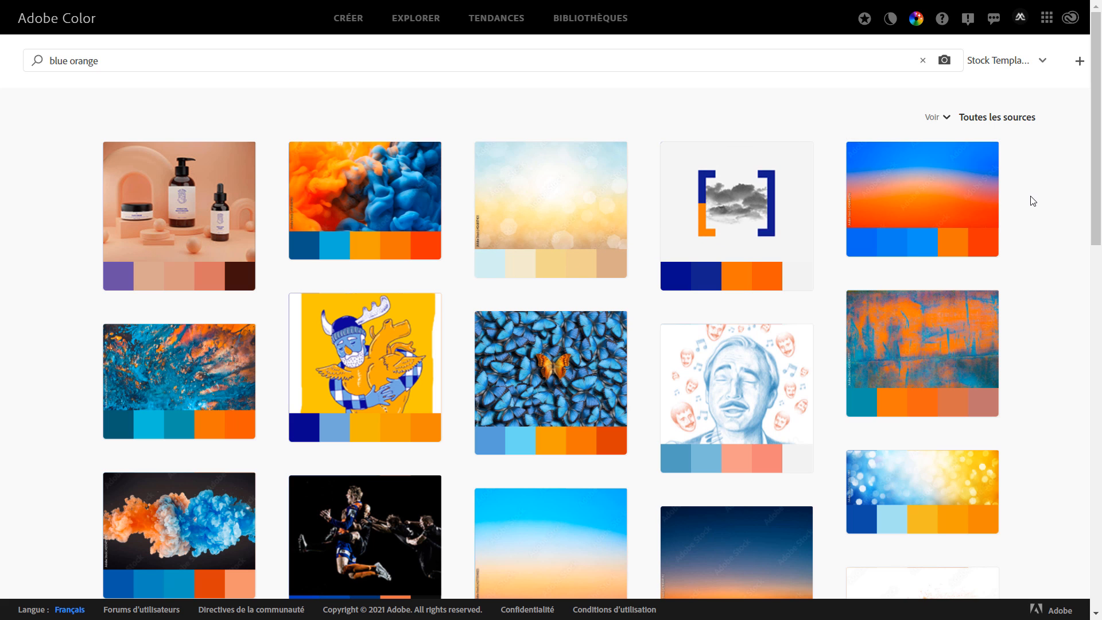
{"action": "scroll", "scroll_direction": "down", "scroll_amount": 3}
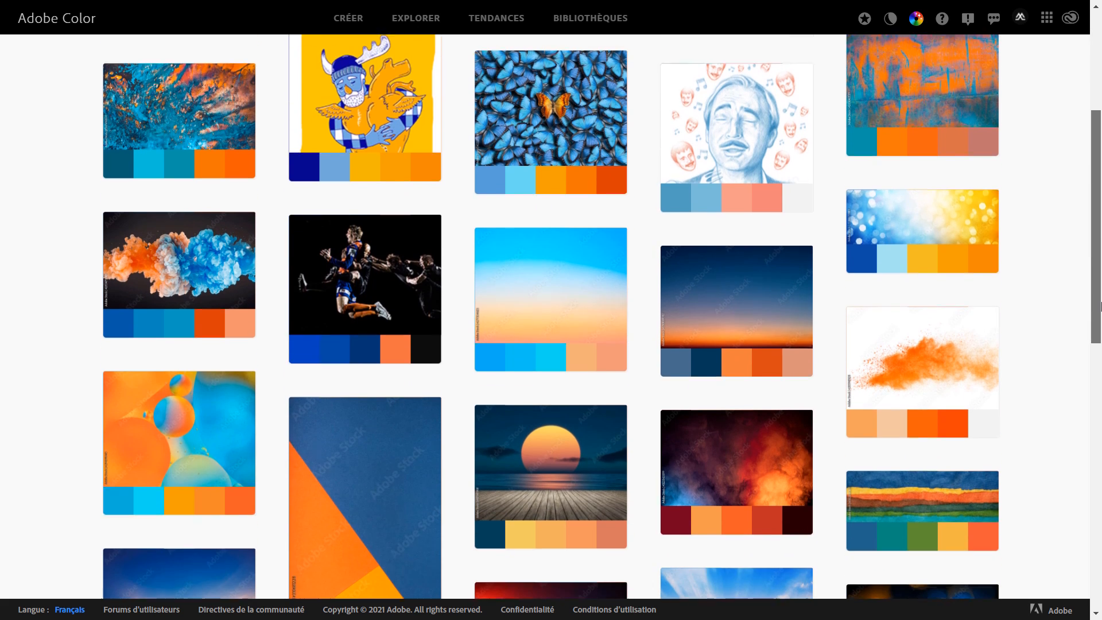
{"action": "scroll", "scroll_direction": "down", "scroll_amount": 3}
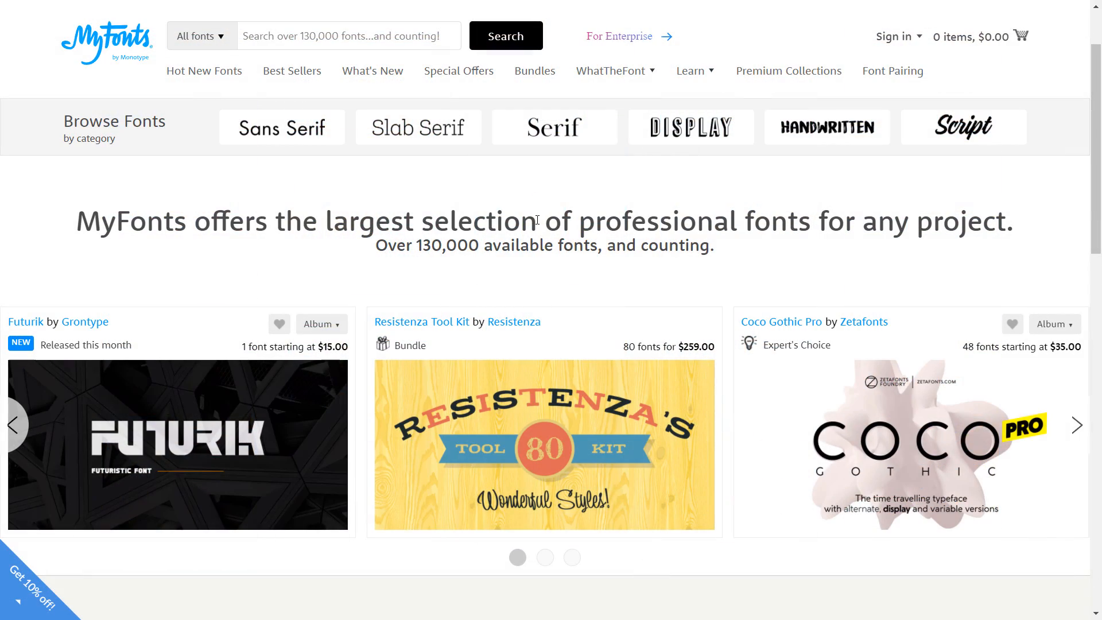
Browse the Sans Serif category with 'Audacity' as the sample text.
{"action": "left_click", "coordinate": [1076, 425]}
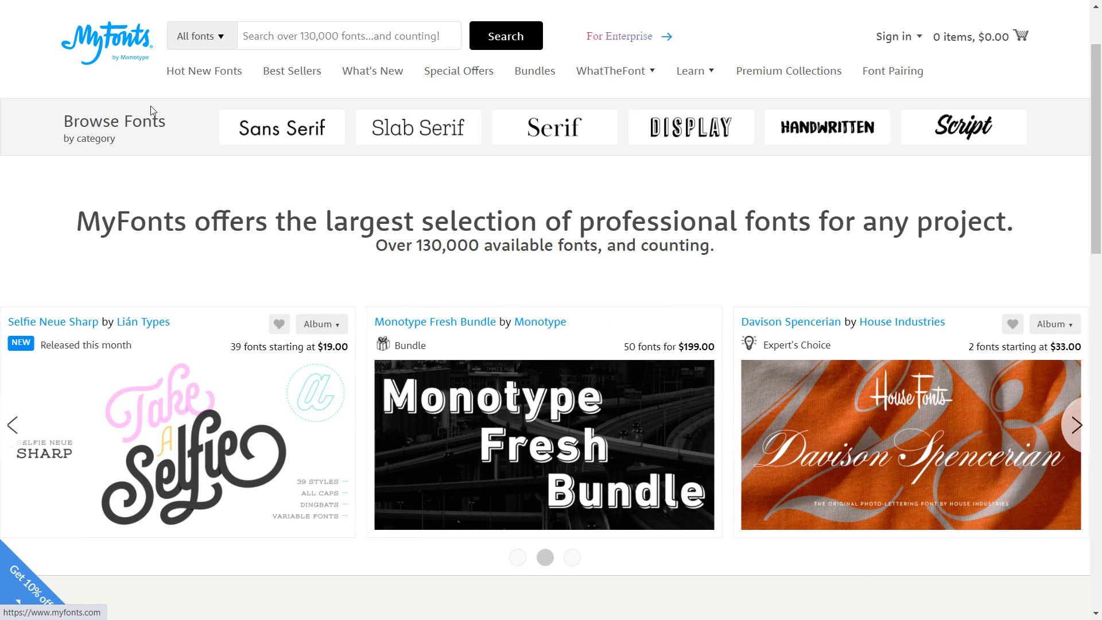
{"action": "left_click", "coordinate": [283, 128]}
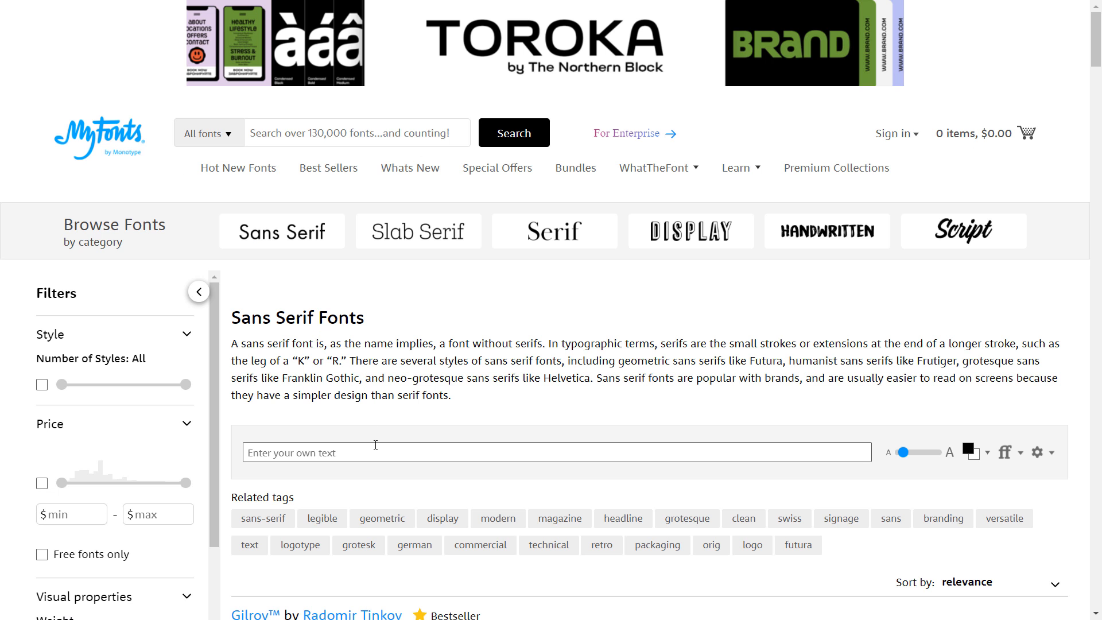
{"action": "type", "text": "Audac"}
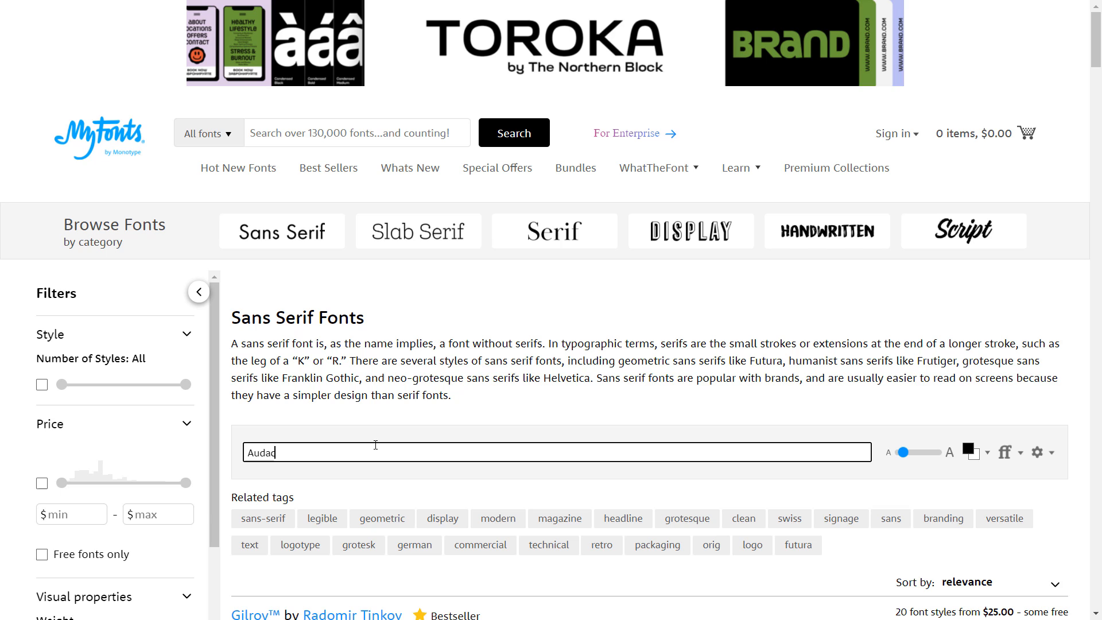
{"action": "type", "text": "ity"}
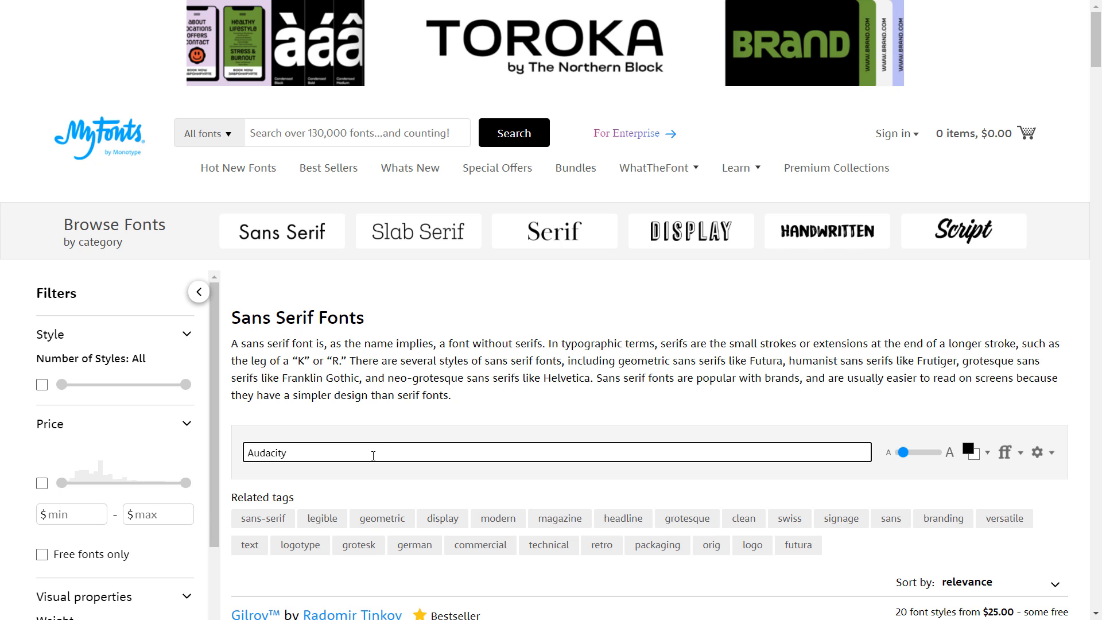
Scroll through the sans serif fonts previewed with the word Audacity.
{"action": "scroll", "scroll_direction": "down", "scroll_amount": 3}
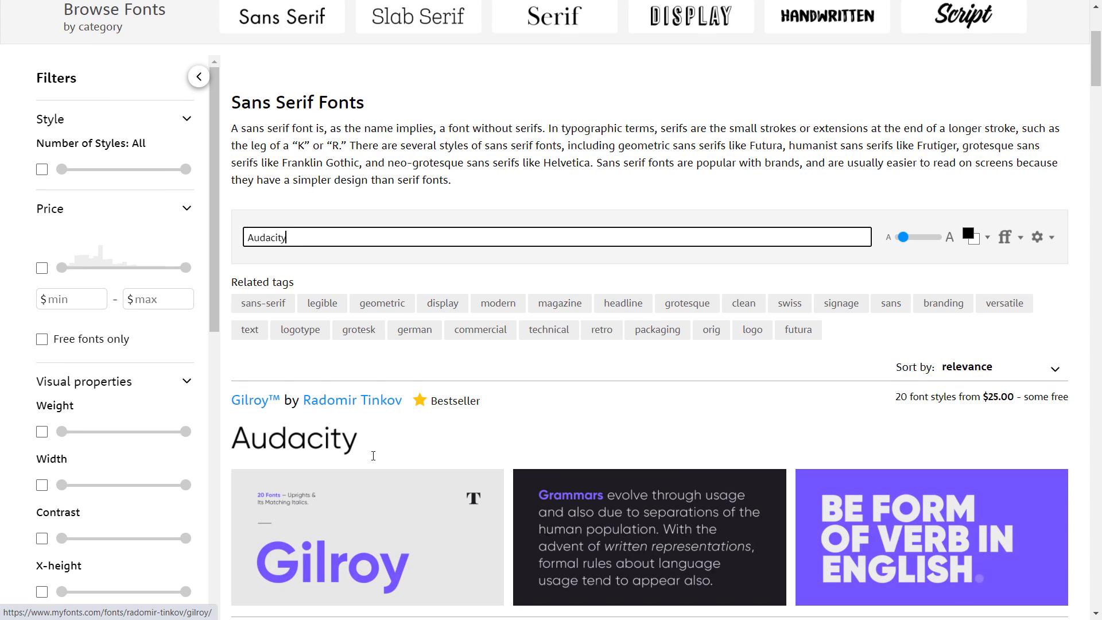
{"action": "scroll", "scroll_direction": "down", "scroll_amount": 3}
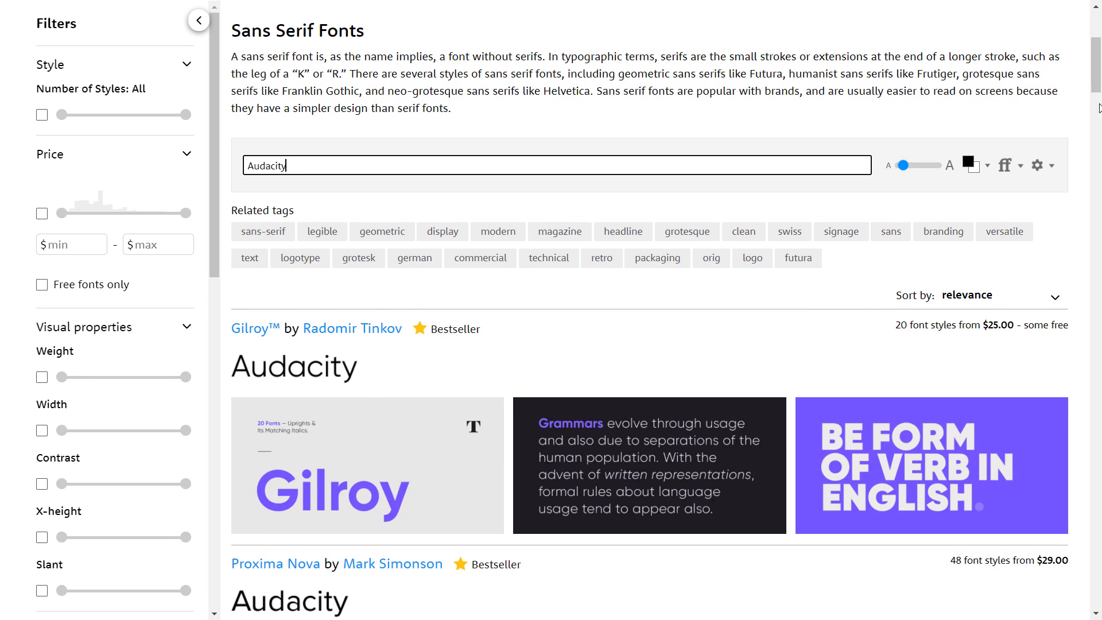
{"action": "scroll", "scroll_direction": "down", "scroll_amount": 3}
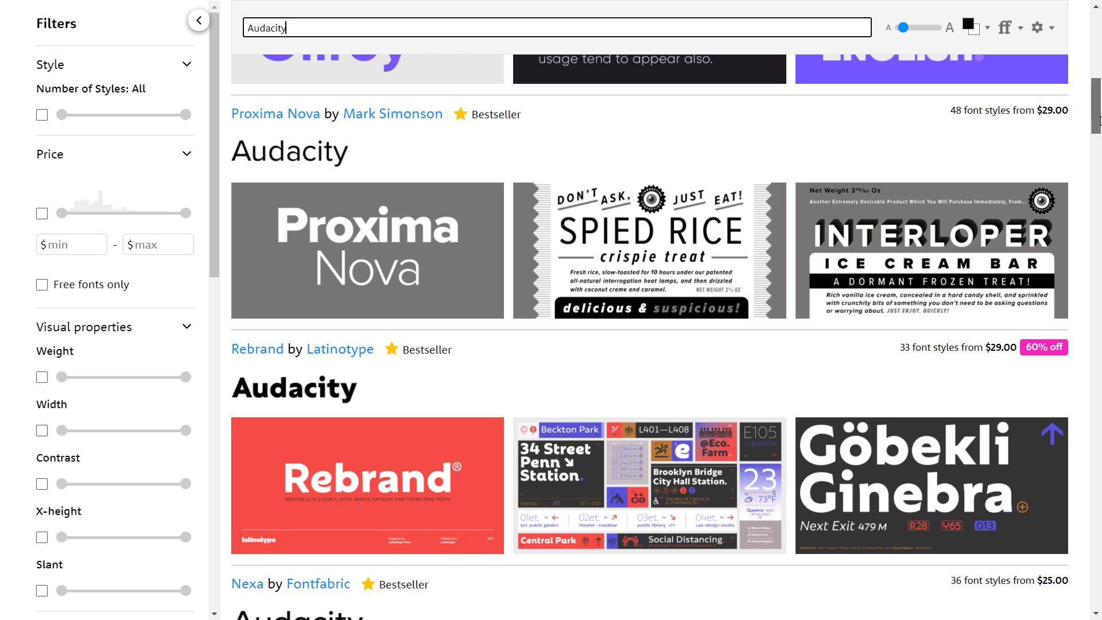
{"action": "scroll", "scroll_direction": "down", "scroll_amount": 3}
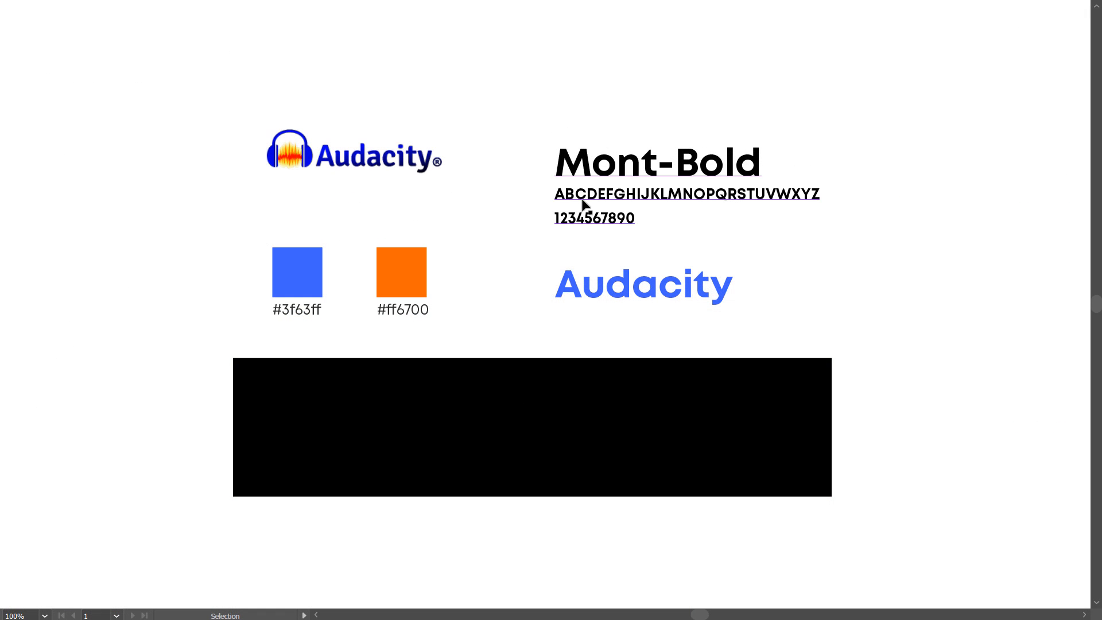
Copy the colour squares and Audacity wordmark onto the black band and deselect.
{"action": "left_click", "coordinate": [297, 273]}
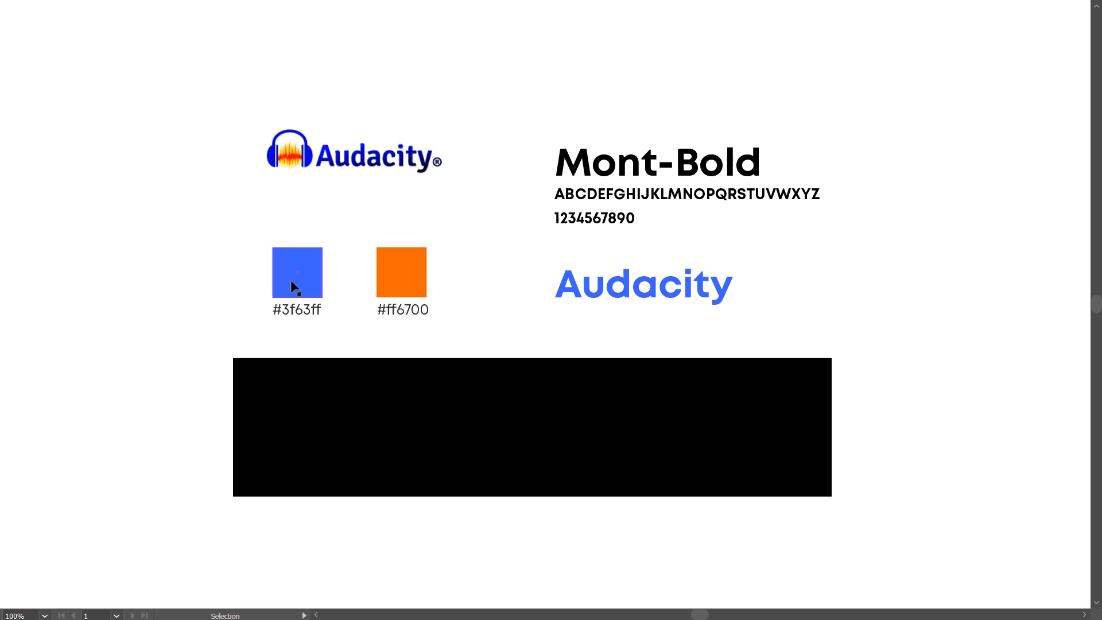
{"action": "mouse_move", "coordinate": [504, 308]}
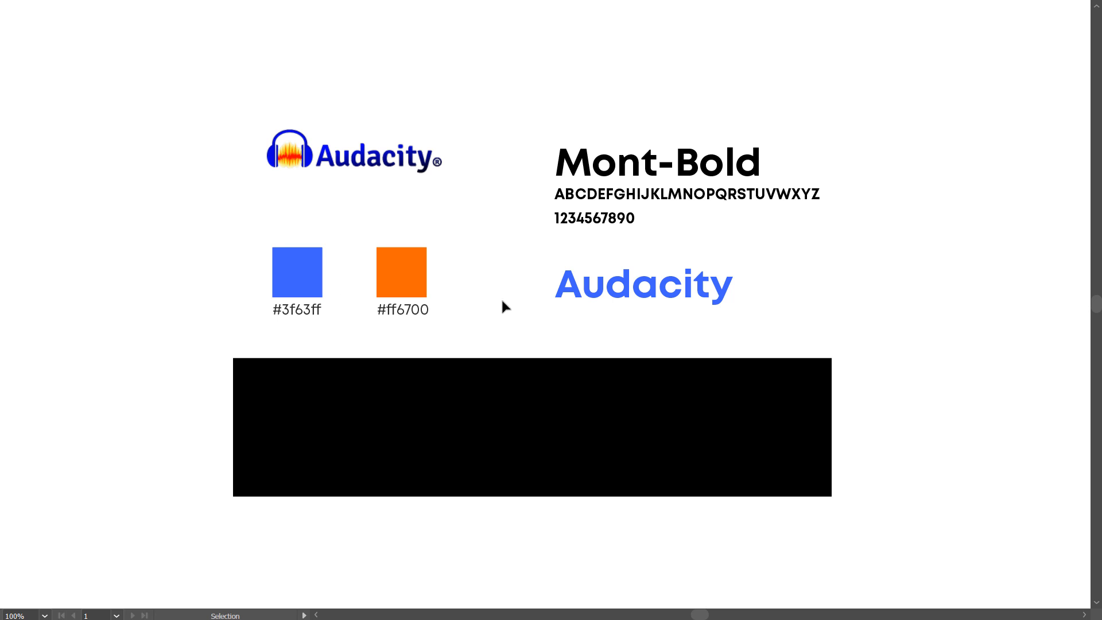
{"action": "mouse_move", "coordinate": [759, 257]}
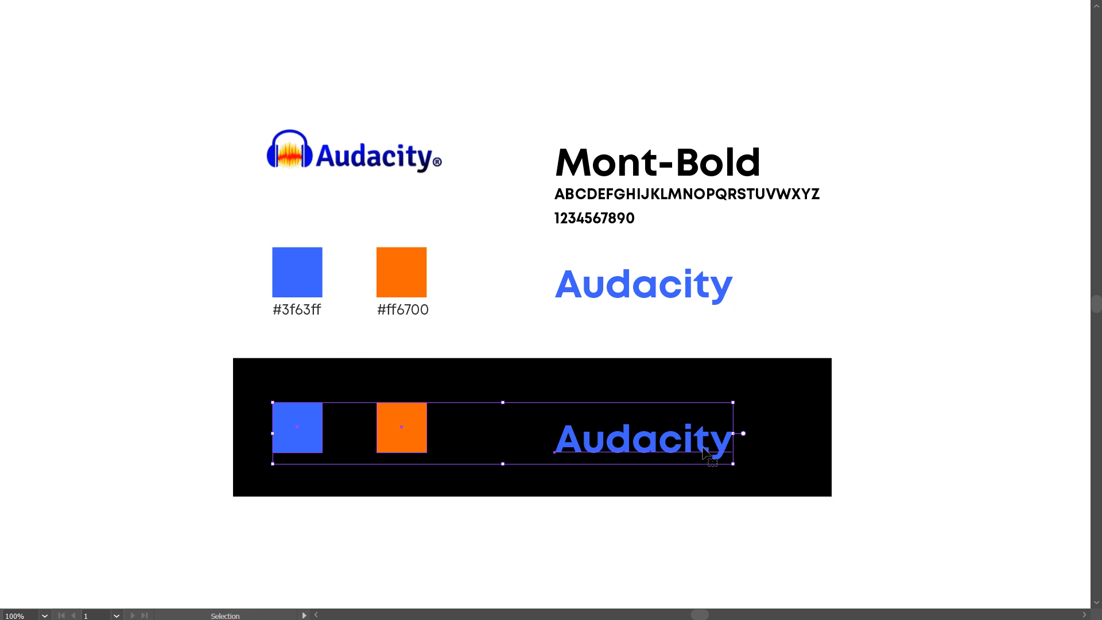
{"action": "left_click", "coordinate": [456, 452]}
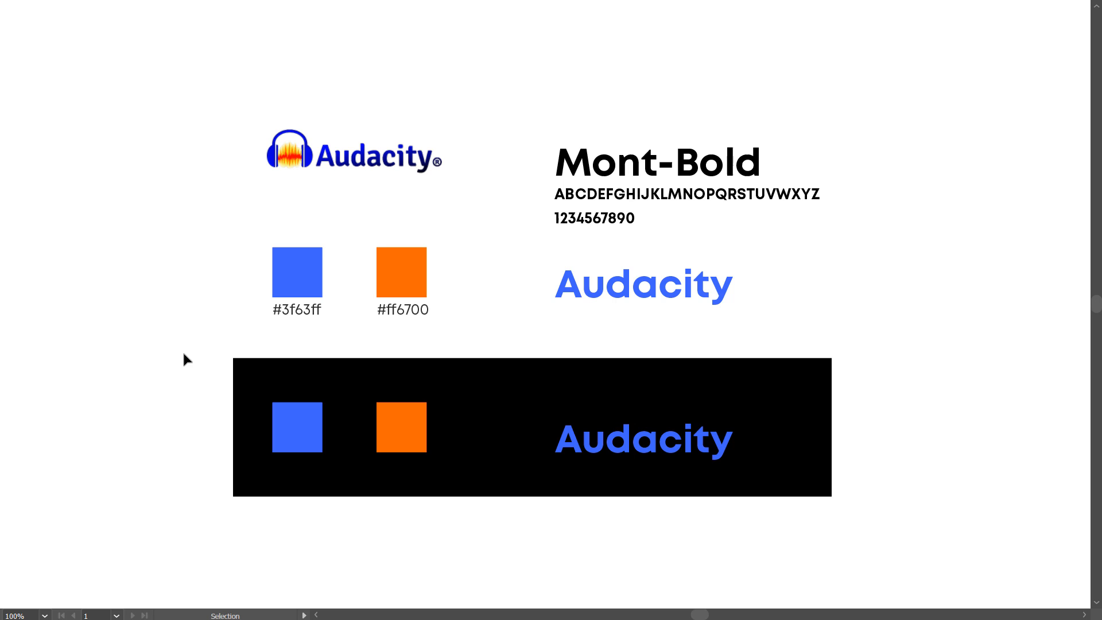
{"action": "left_click", "coordinate": [134, 615]}
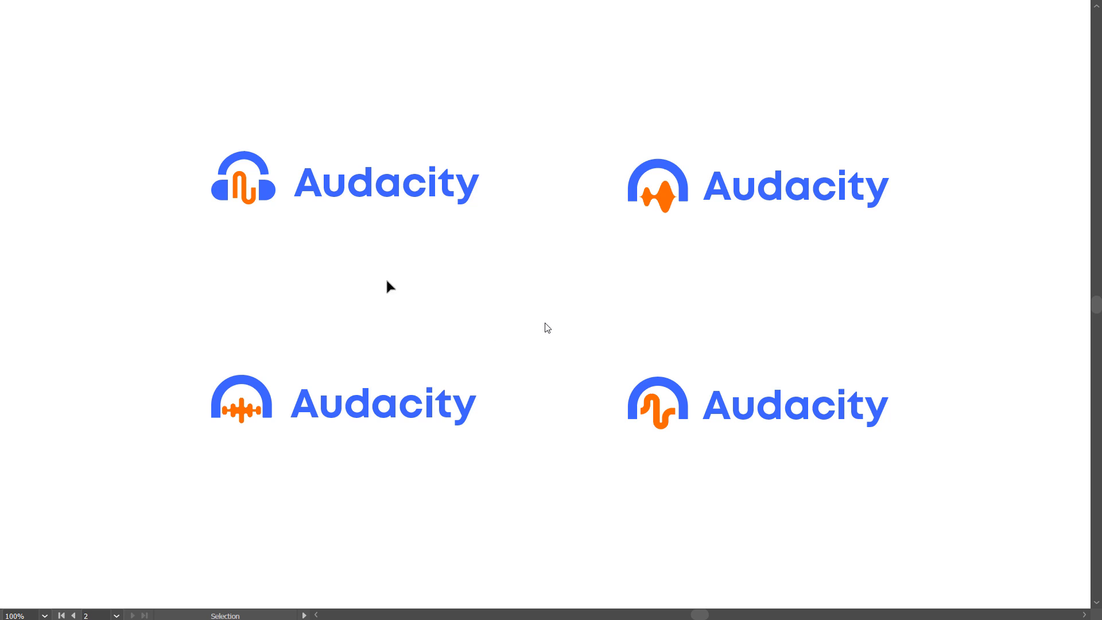
{"action": "mouse_move", "coordinate": [606, 310]}
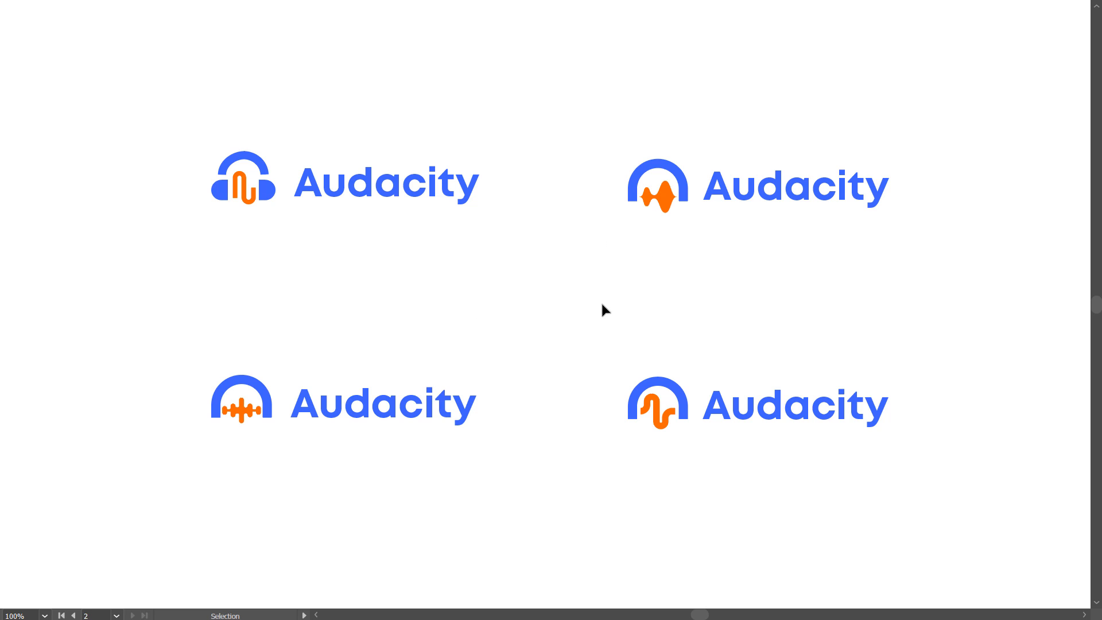
{"action": "mouse_move", "coordinate": [324, 222]}
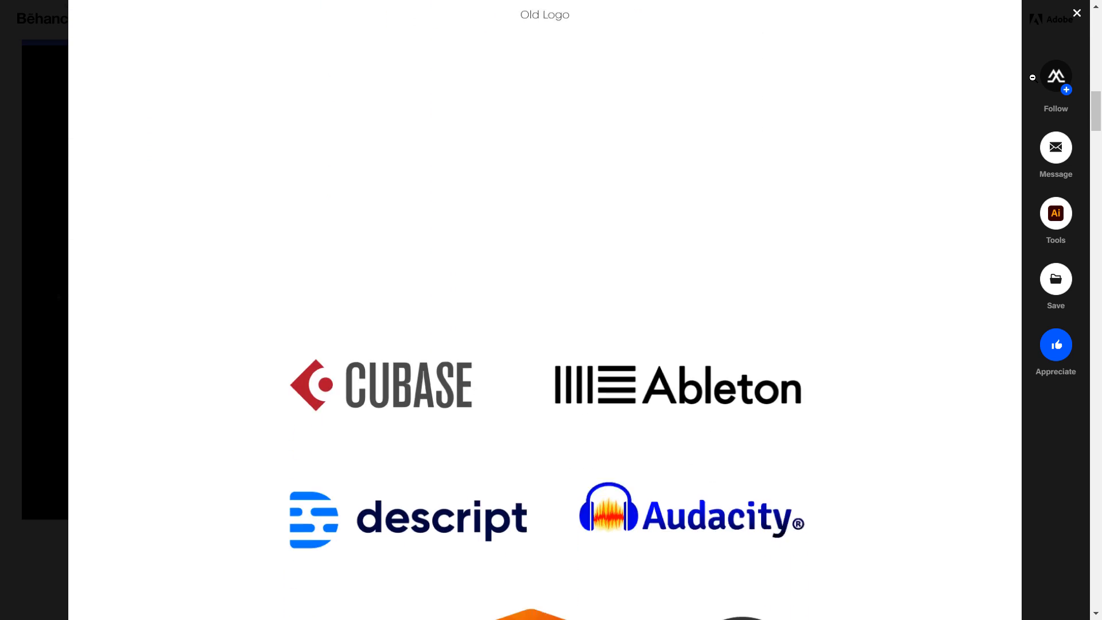
Scroll past the sketches and vectorized designs to the Signika-versus-Mont-Bold font and colour comparison.
{"action": "scroll", "scroll_direction": "down", "scroll_amount": 3}
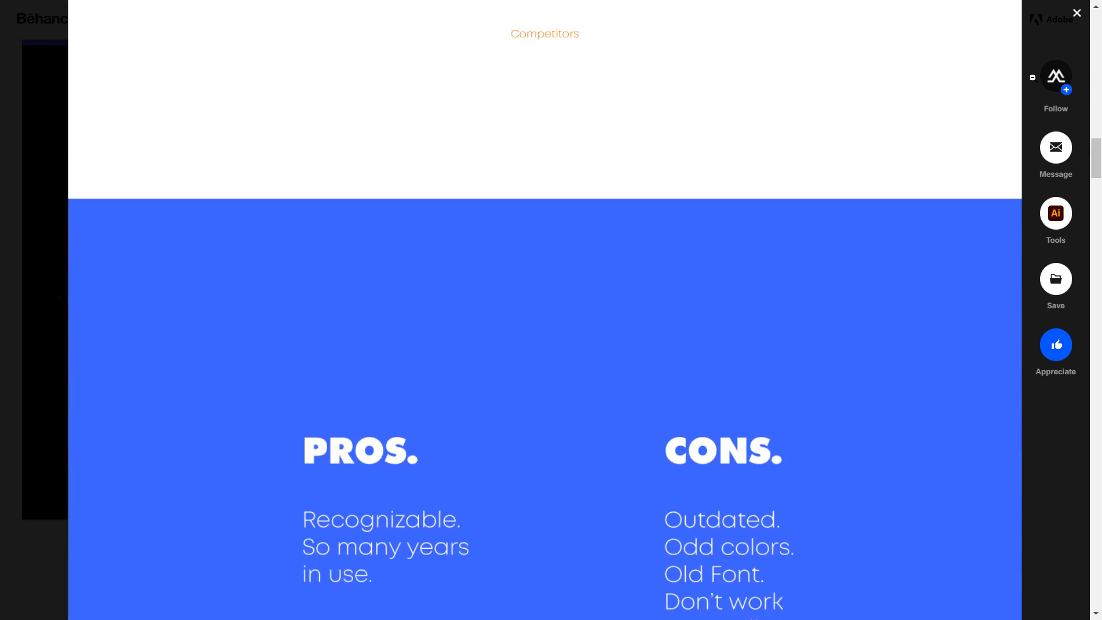
{"action": "scroll", "scroll_direction": "down", "scroll_amount": 3}
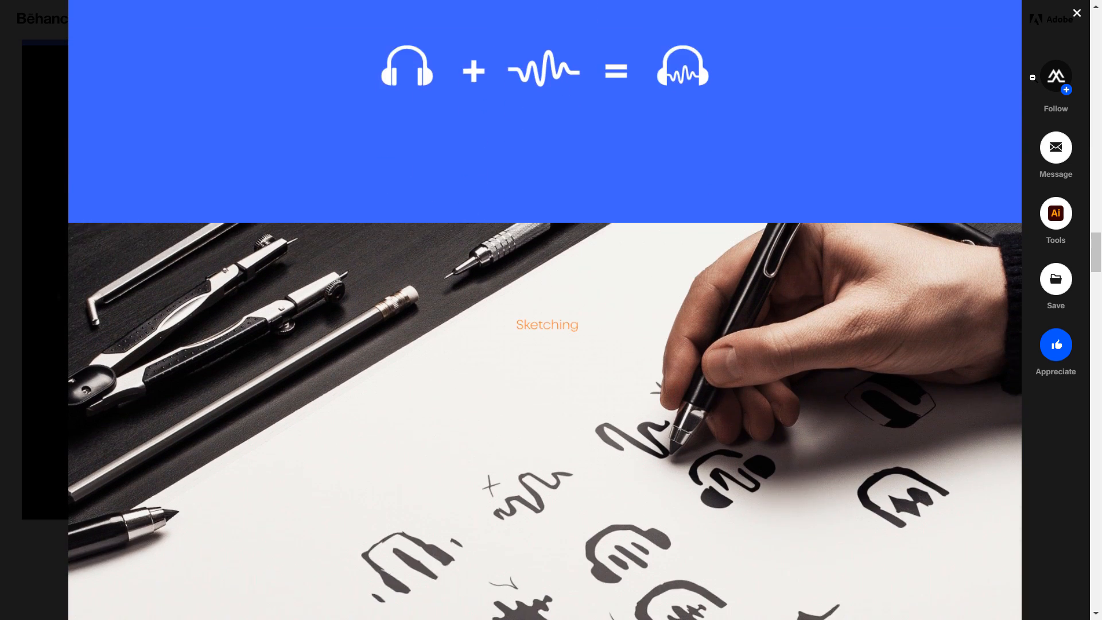
{"action": "scroll", "scroll_direction": "down", "scroll_amount": 3}
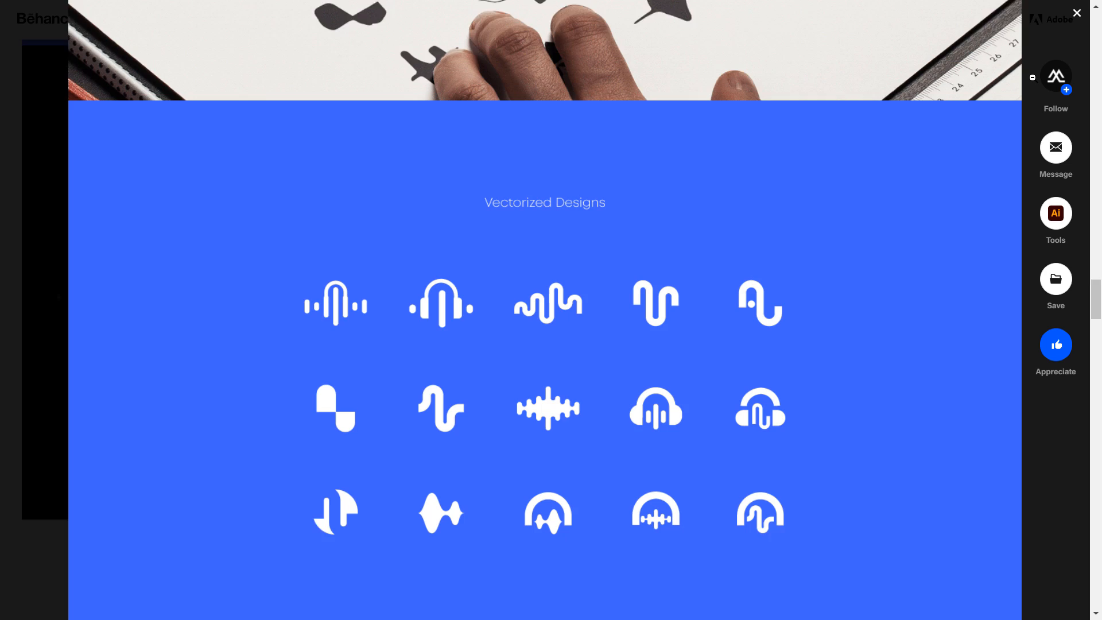
{"action": "scroll", "scroll_direction": "down", "scroll_amount": 3}
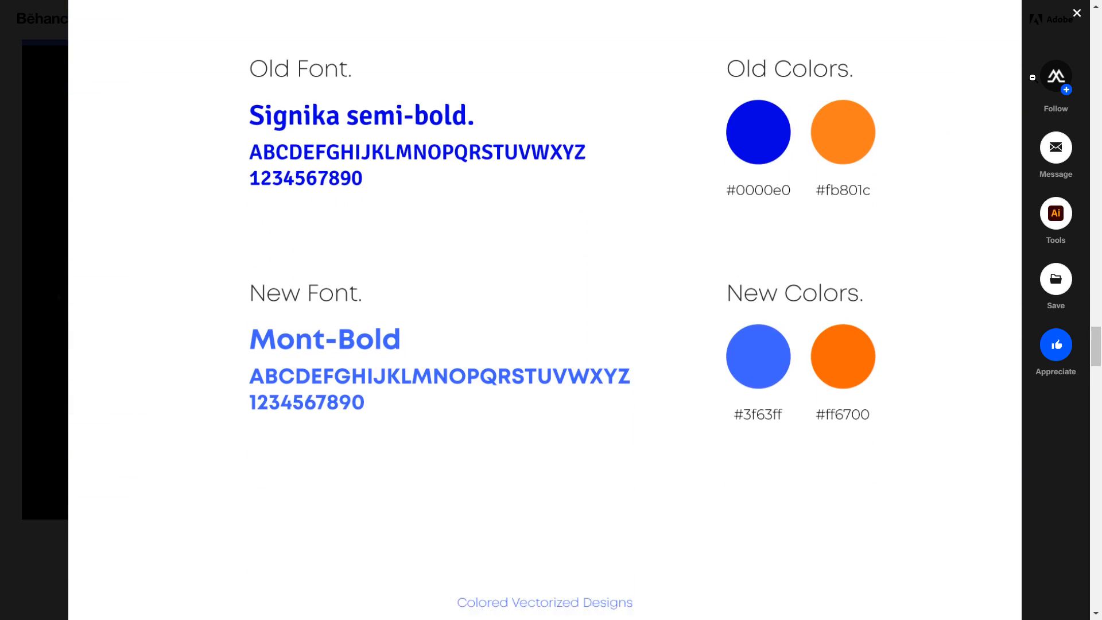